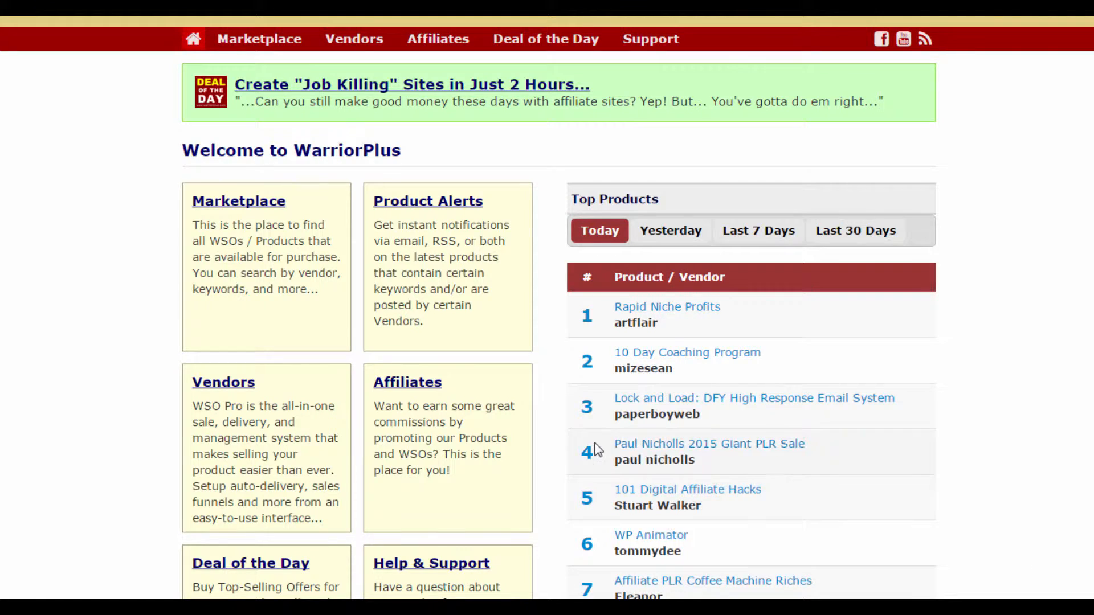
pyautogui.moveTo(233, 391)
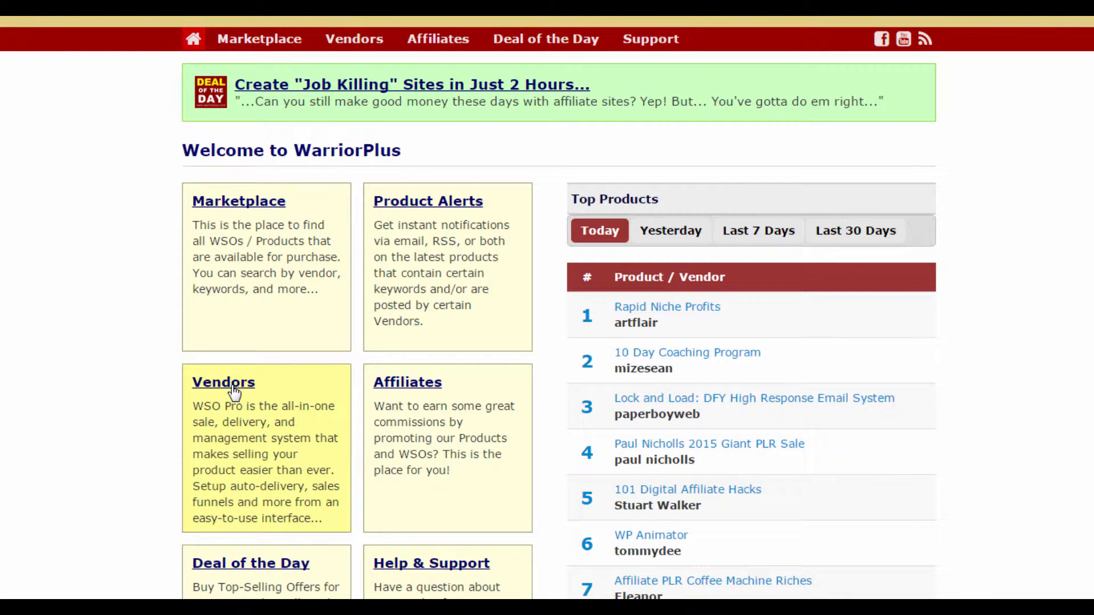
# - Go to the Vendors section and view the WSO Pro Personal vs Advanced comparison table
pyautogui.click(223, 383)
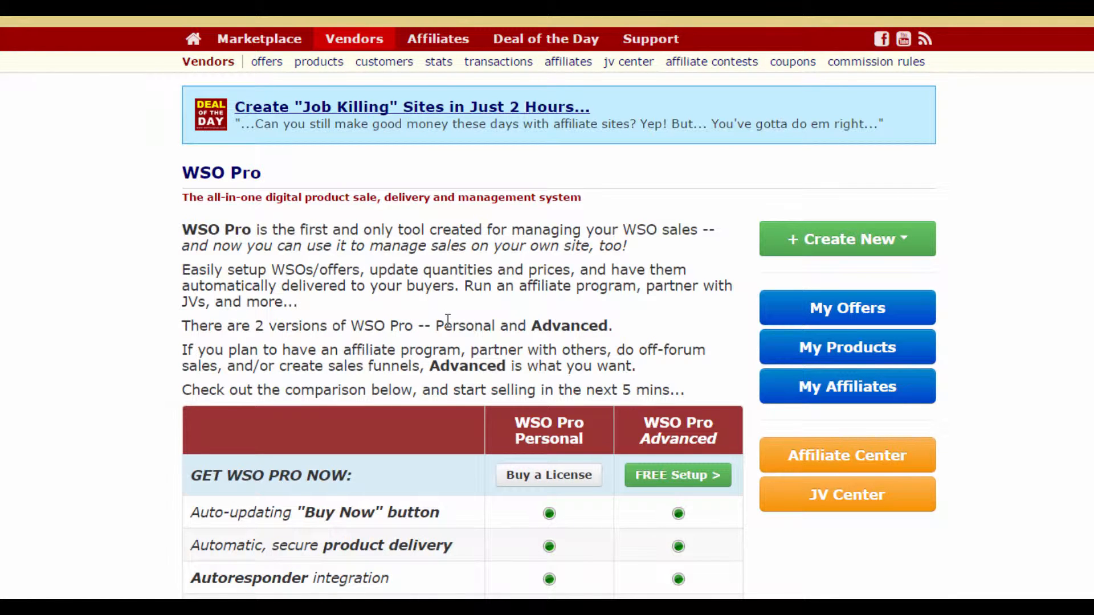
pyautogui.scroll(-3)
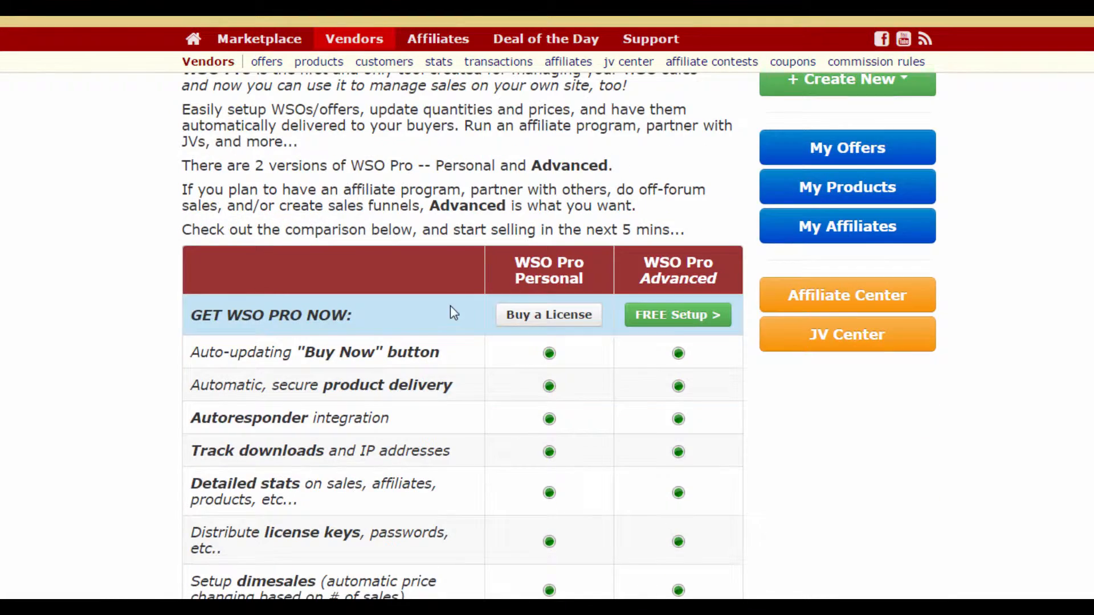
pyautogui.moveTo(411, 450)
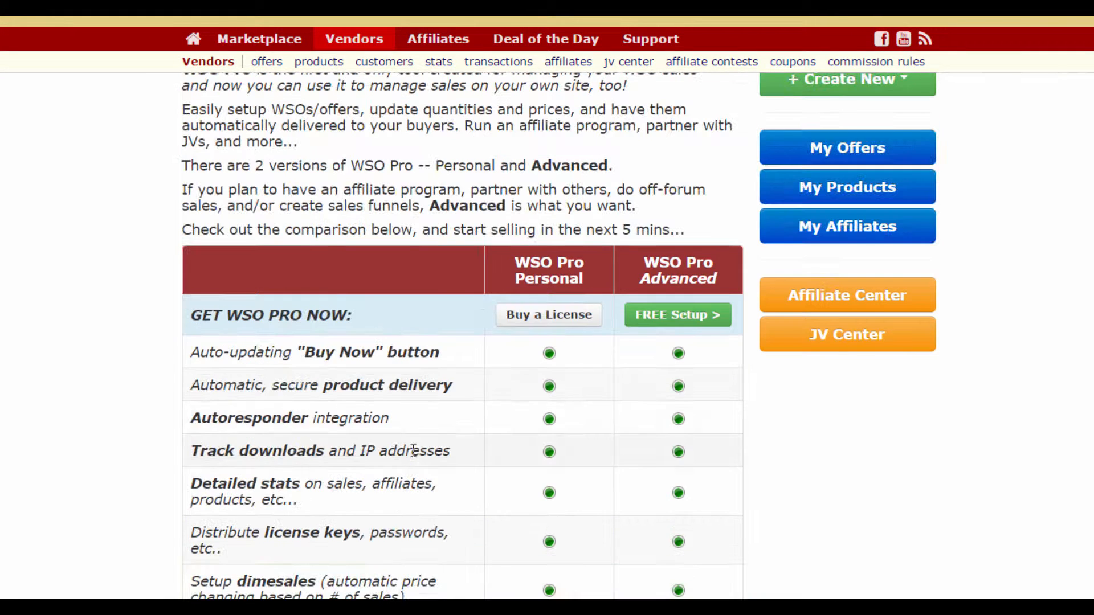
pyautogui.moveTo(666, 294)
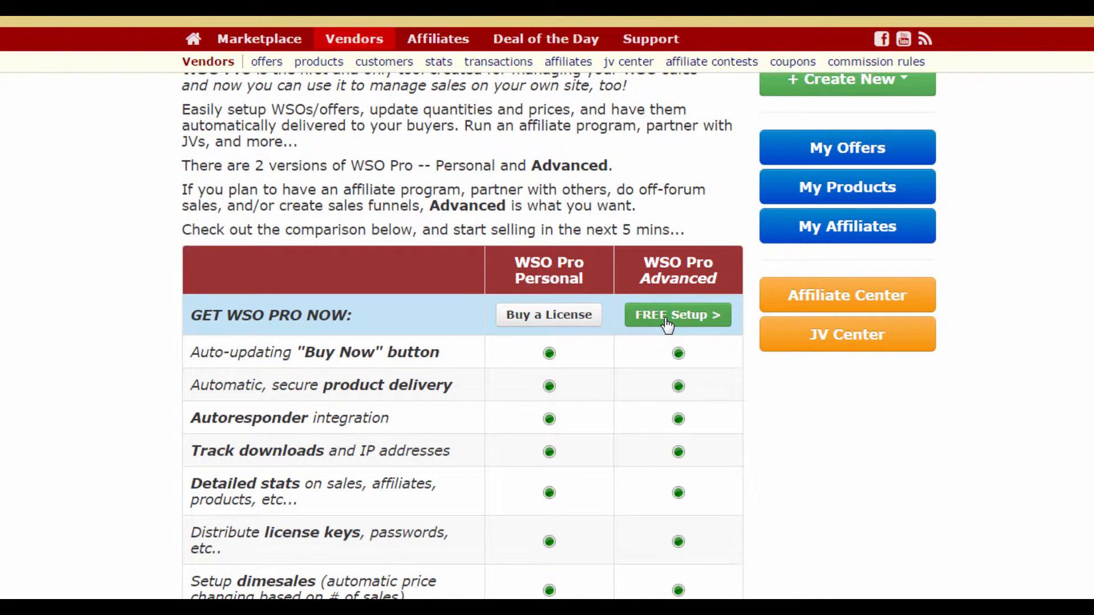
# - Begin a FREE Setup under WSO Pro Advanced, sale type Free Product, product name 'Test'
pyautogui.click(675, 315)
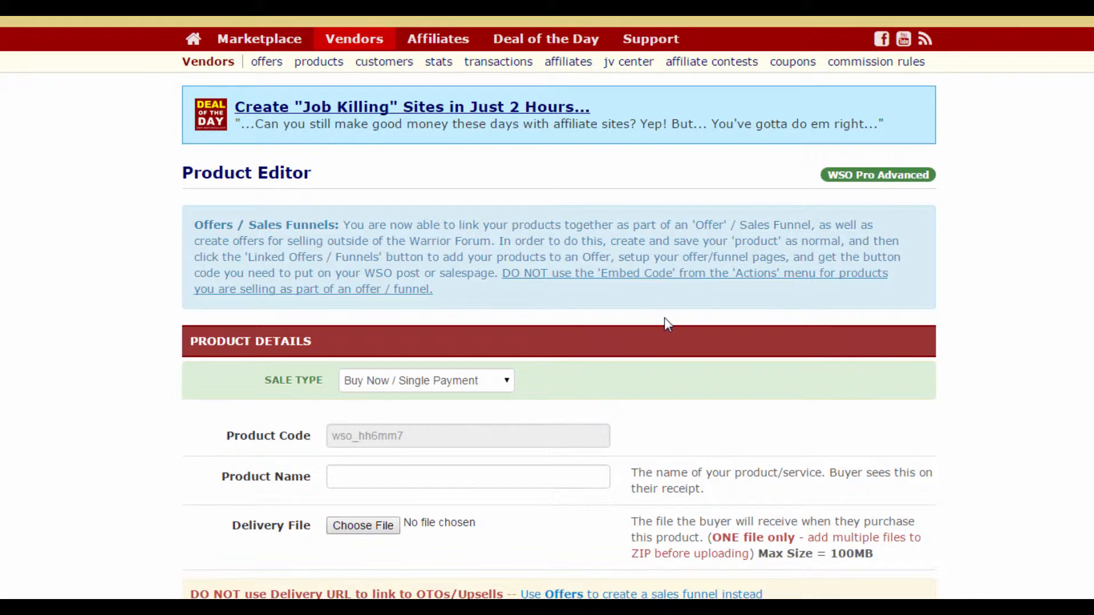
pyautogui.moveTo(509, 394)
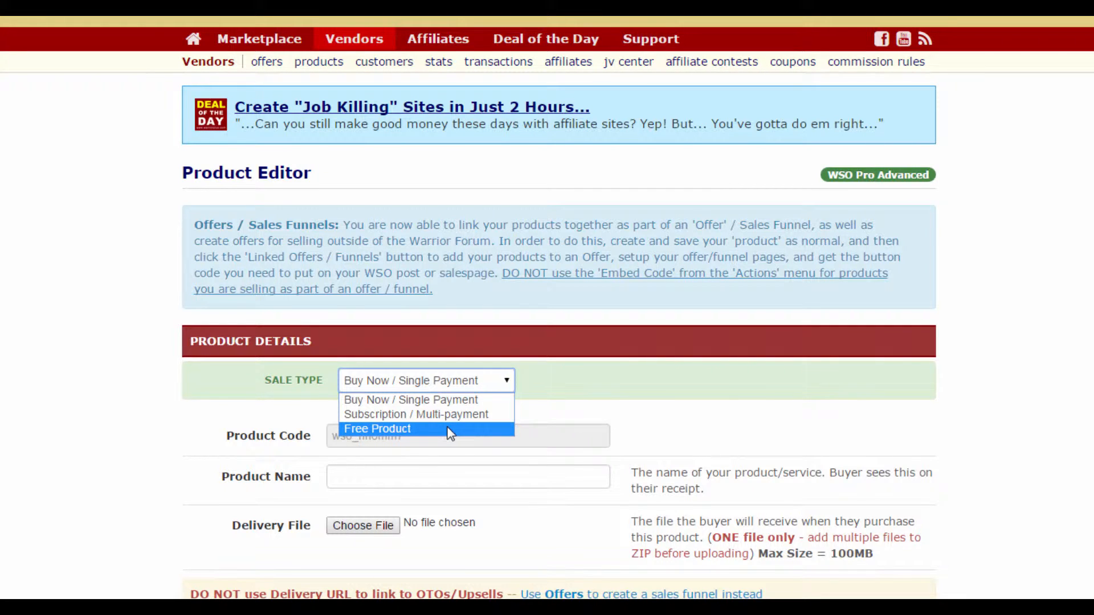
pyautogui.click(377, 428)
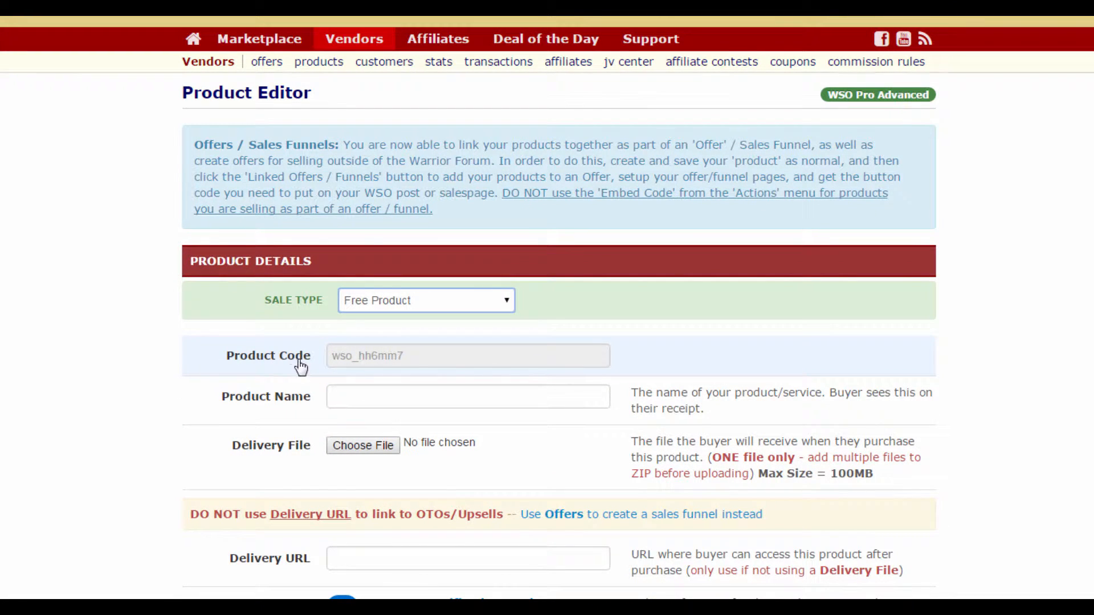
pyautogui.moveTo(299, 379)
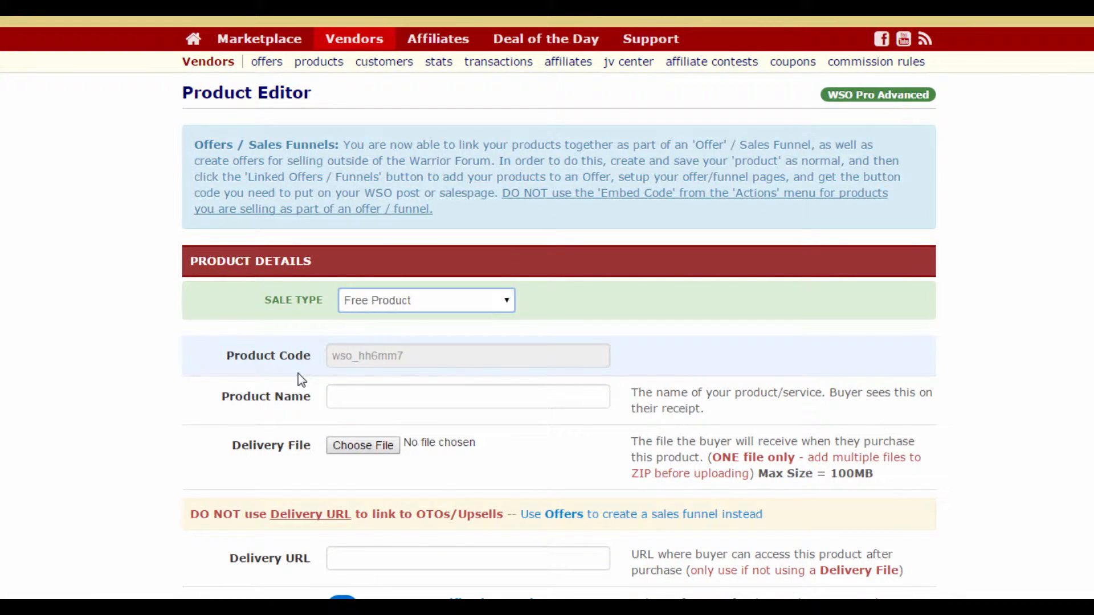
pyautogui.moveTo(305, 370)
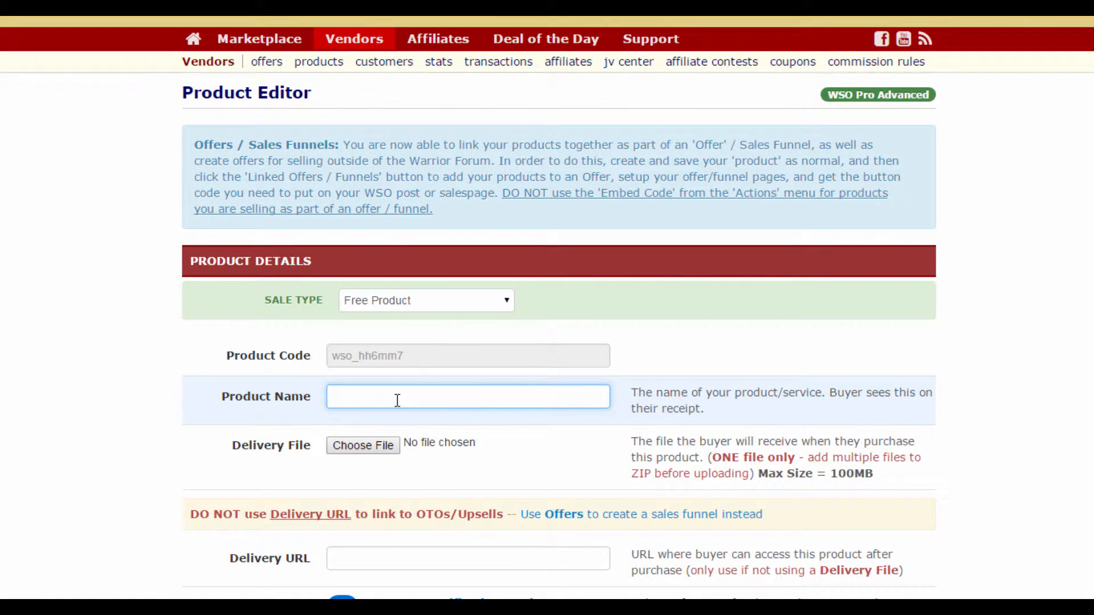
pyautogui.write('Test')
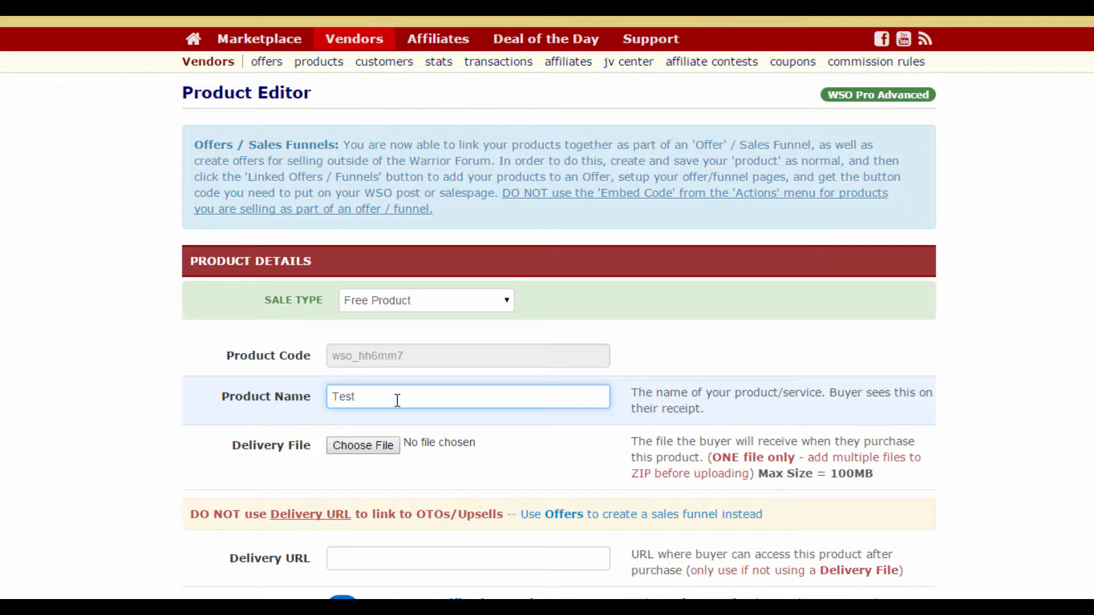
pyautogui.scroll(-3)
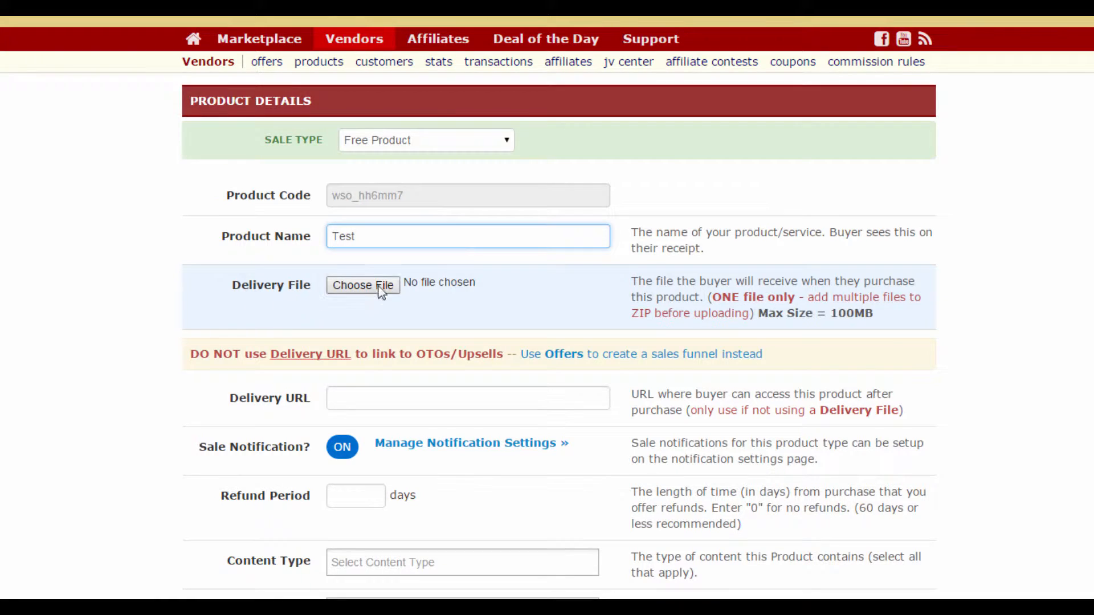
pyautogui.moveTo(415, 291)
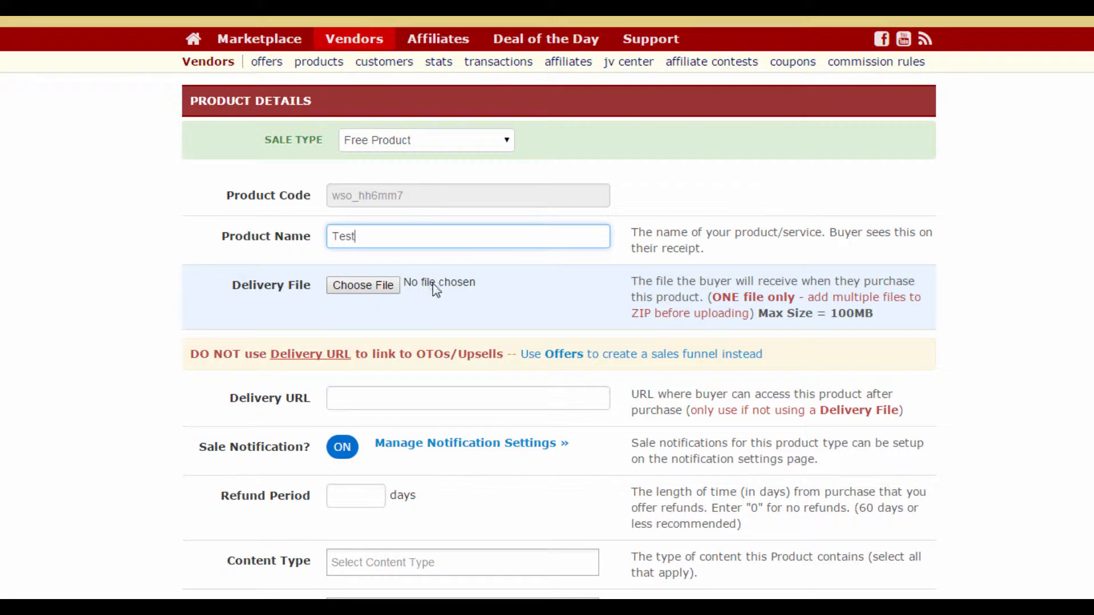
pyautogui.moveTo(363, 285)
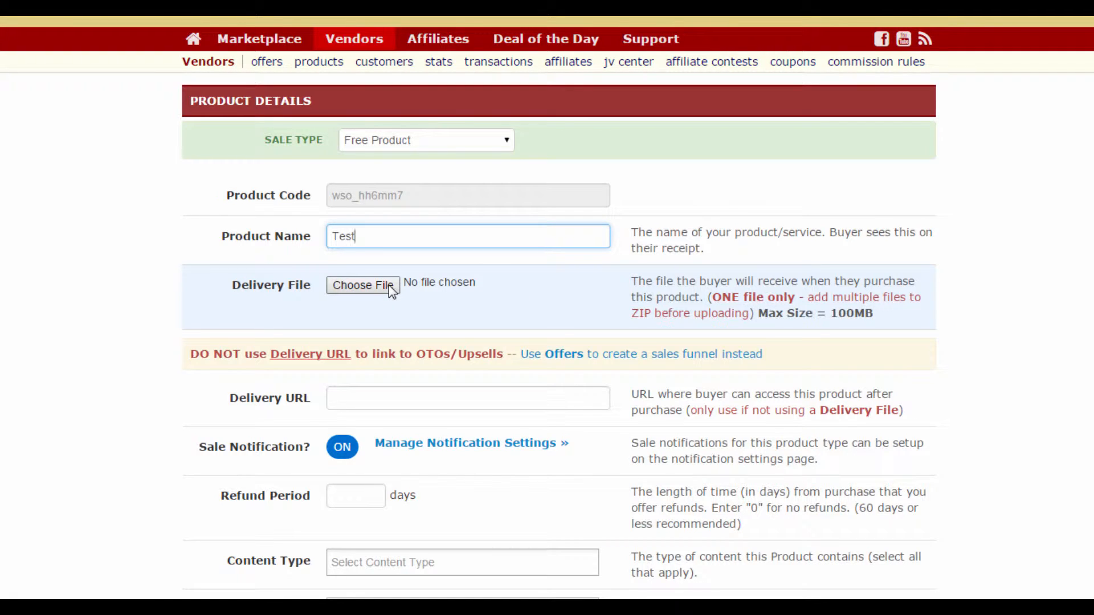
pyautogui.scroll(-3)
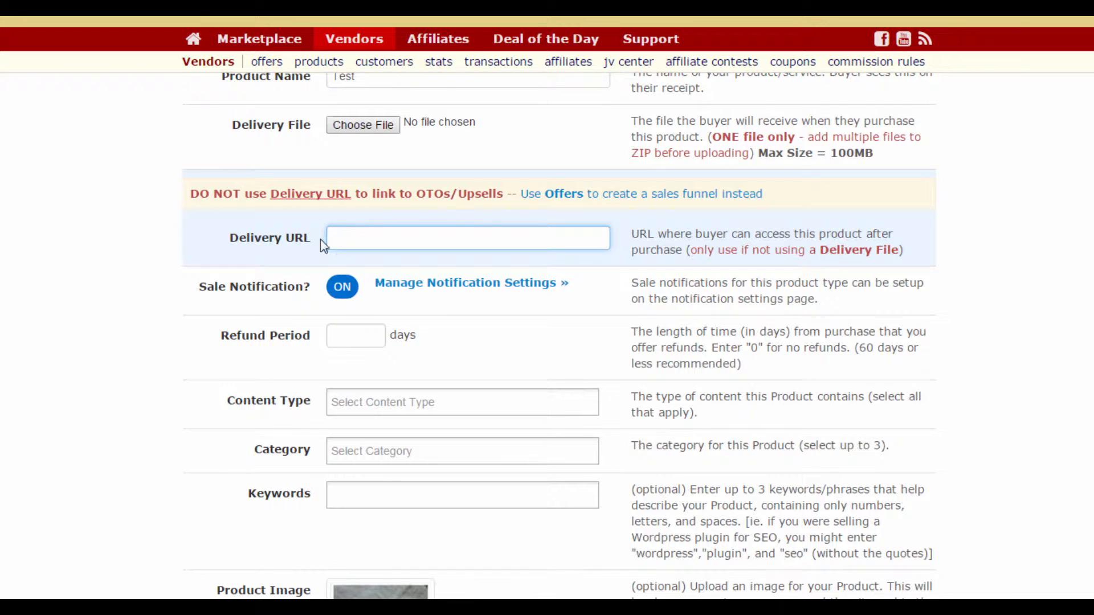
pyautogui.scroll(-3)
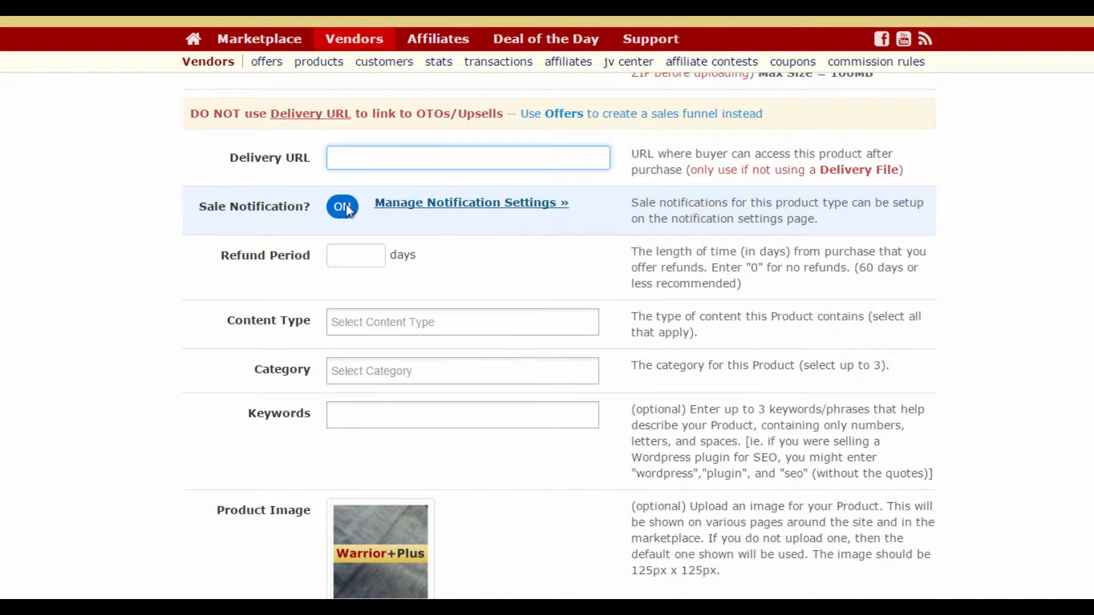
pyautogui.moveTo(289, 209)
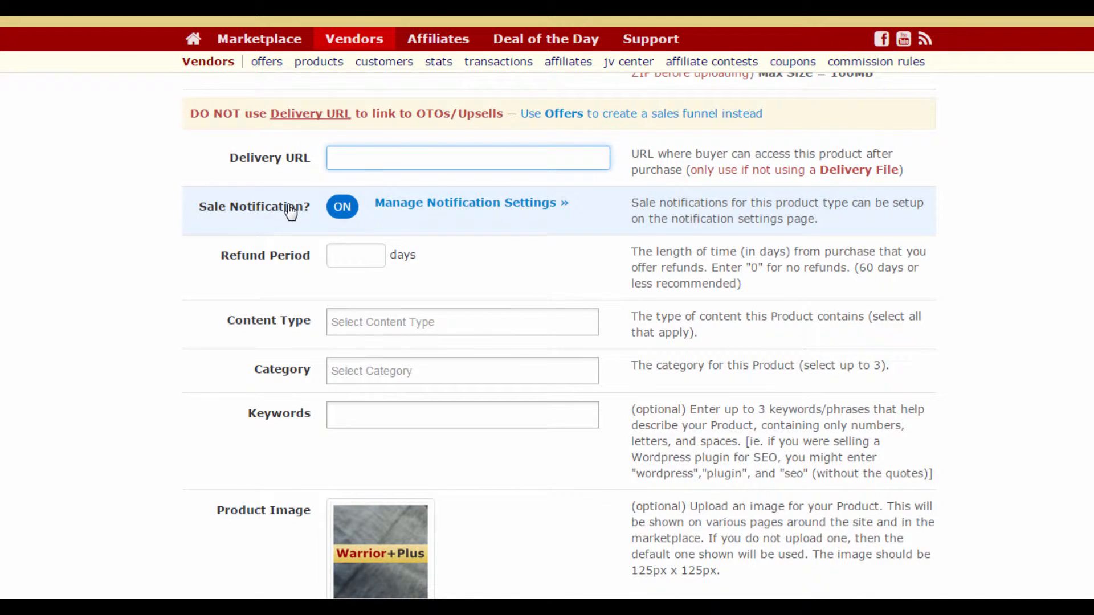
pyautogui.click(467, 157)
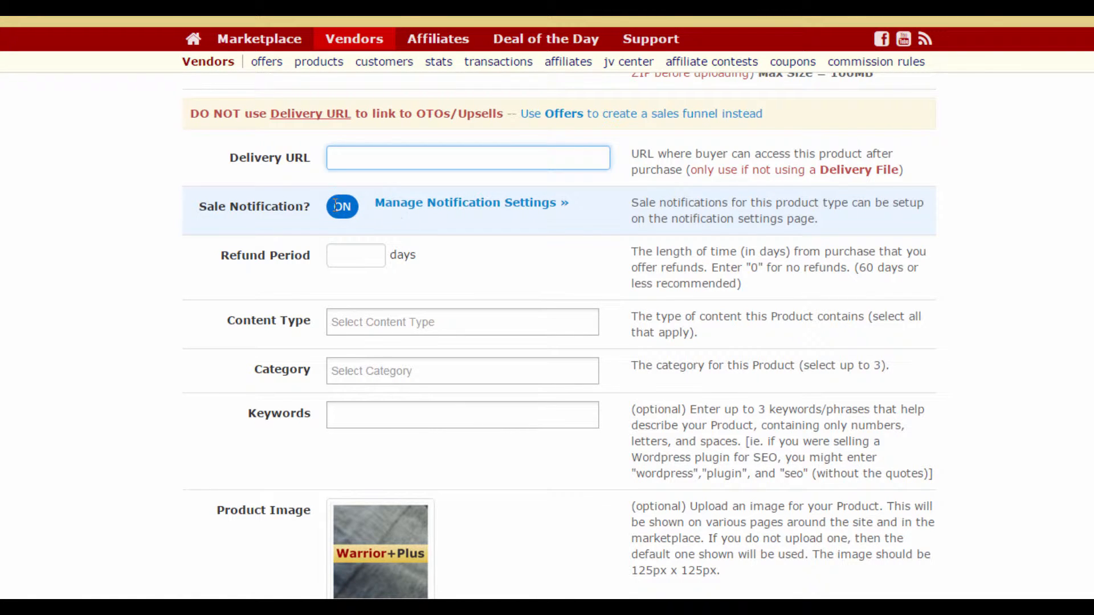
pyautogui.moveTo(361, 217)
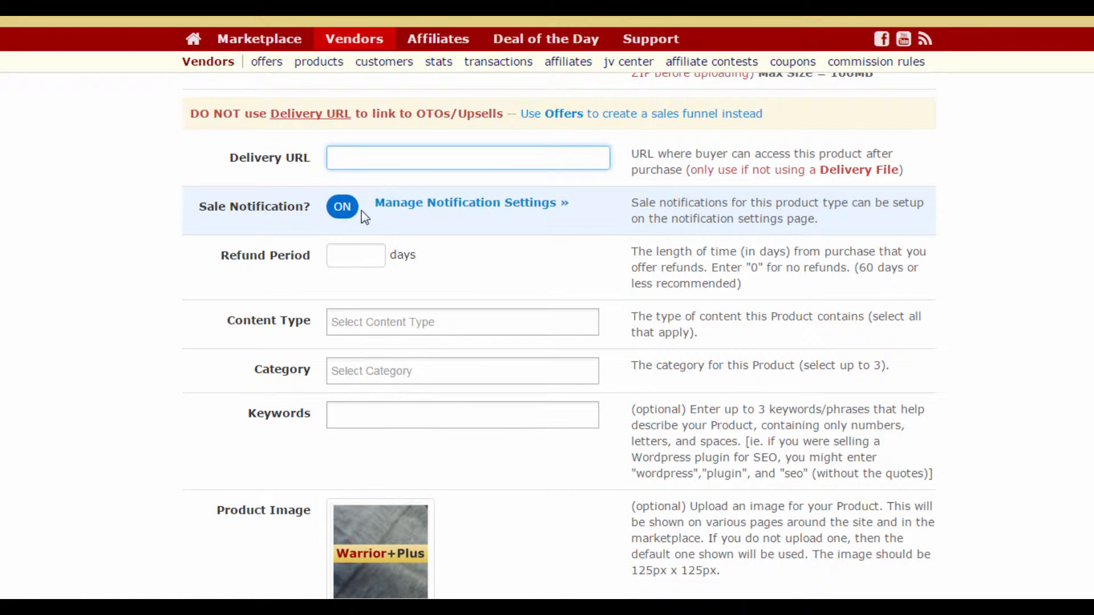
pyautogui.scroll(-3)
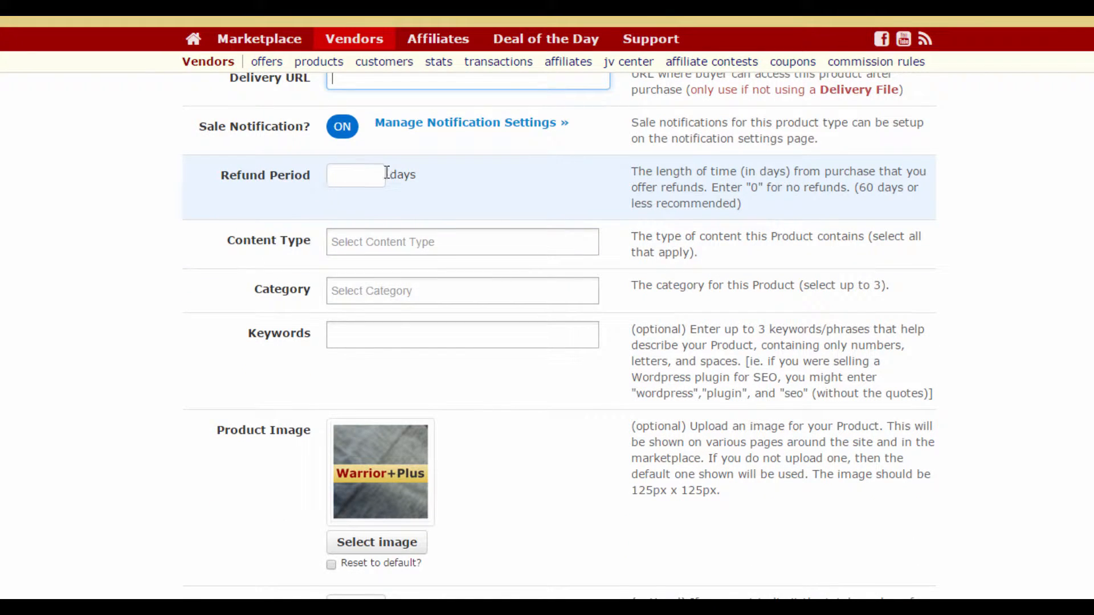
pyautogui.click(354, 175)
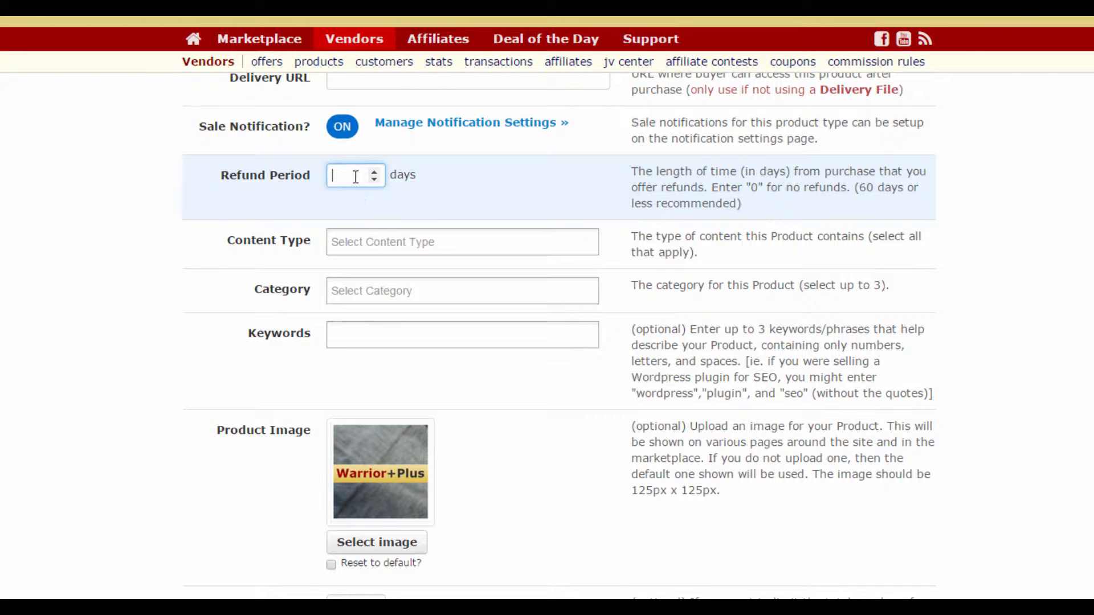
pyautogui.scroll(-3)
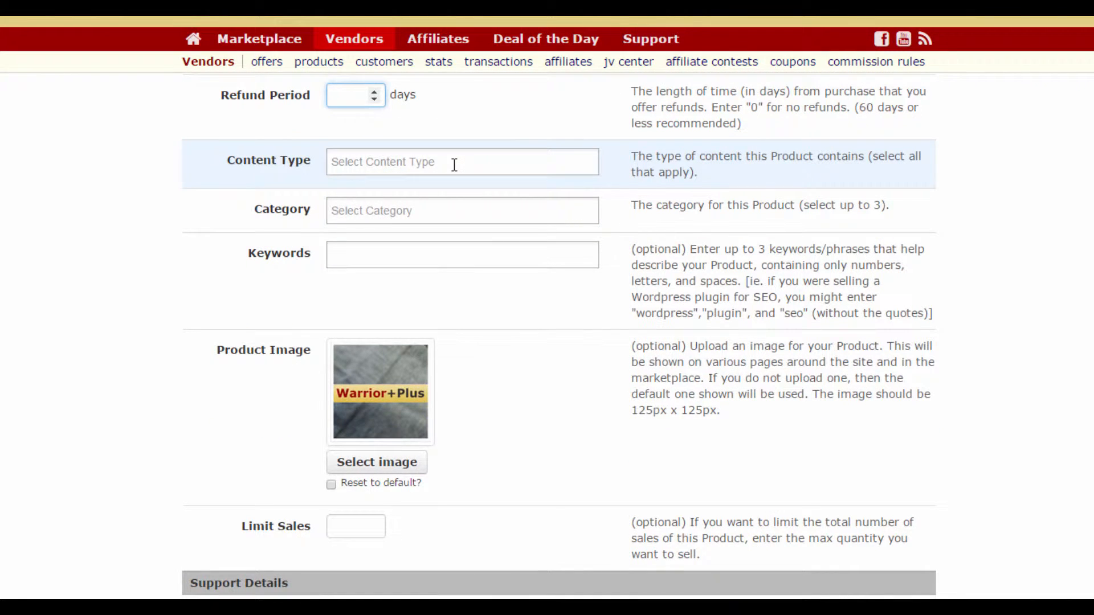
pyautogui.click(461, 160)
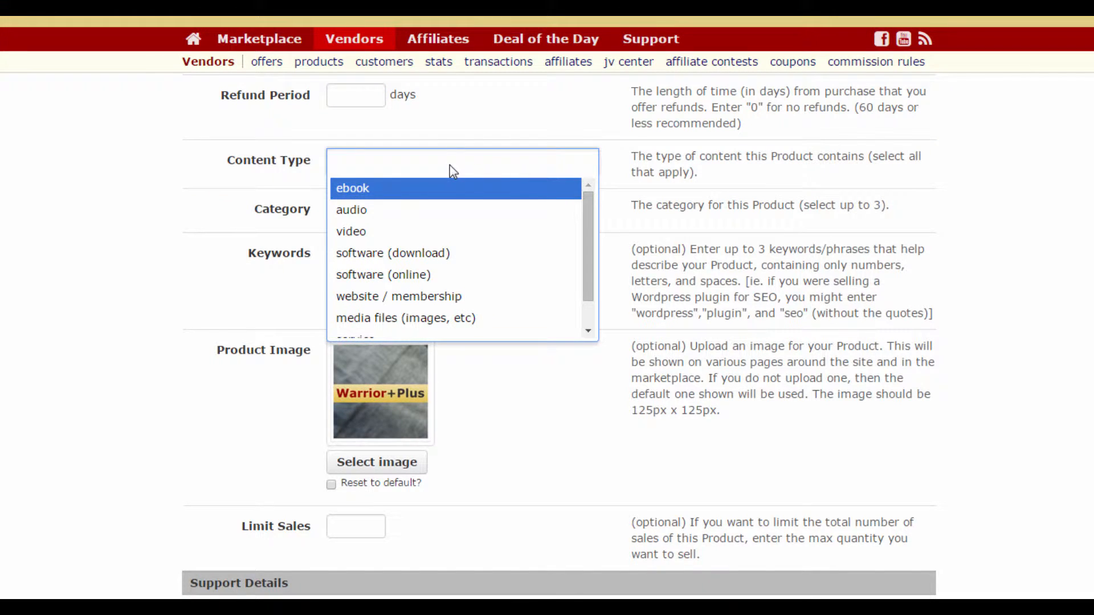
pyautogui.scroll(-3)
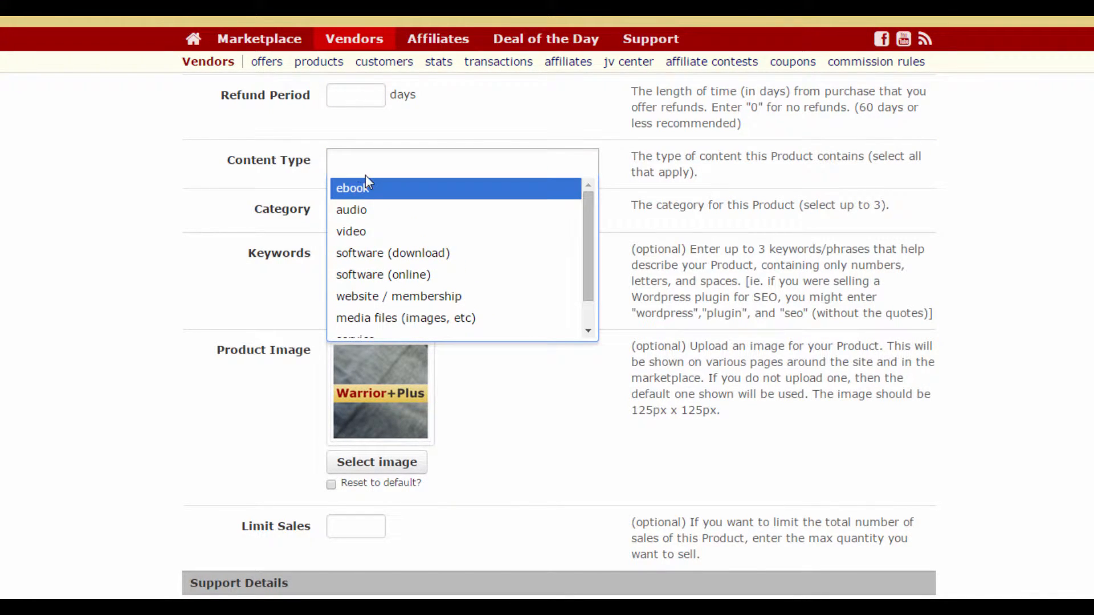
pyautogui.scroll(-3)
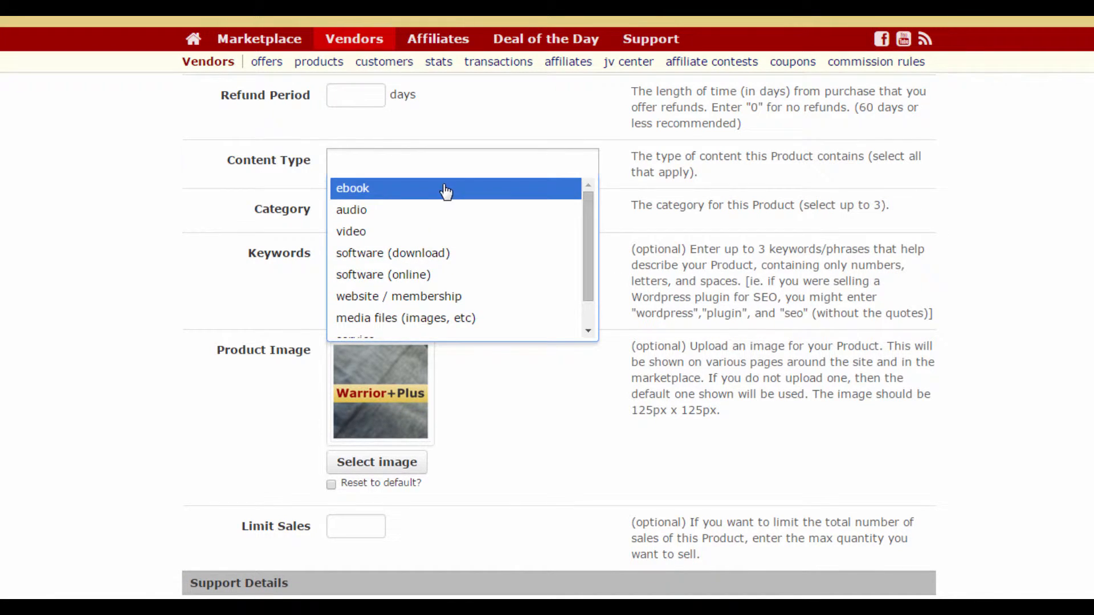
pyautogui.click(352, 188)
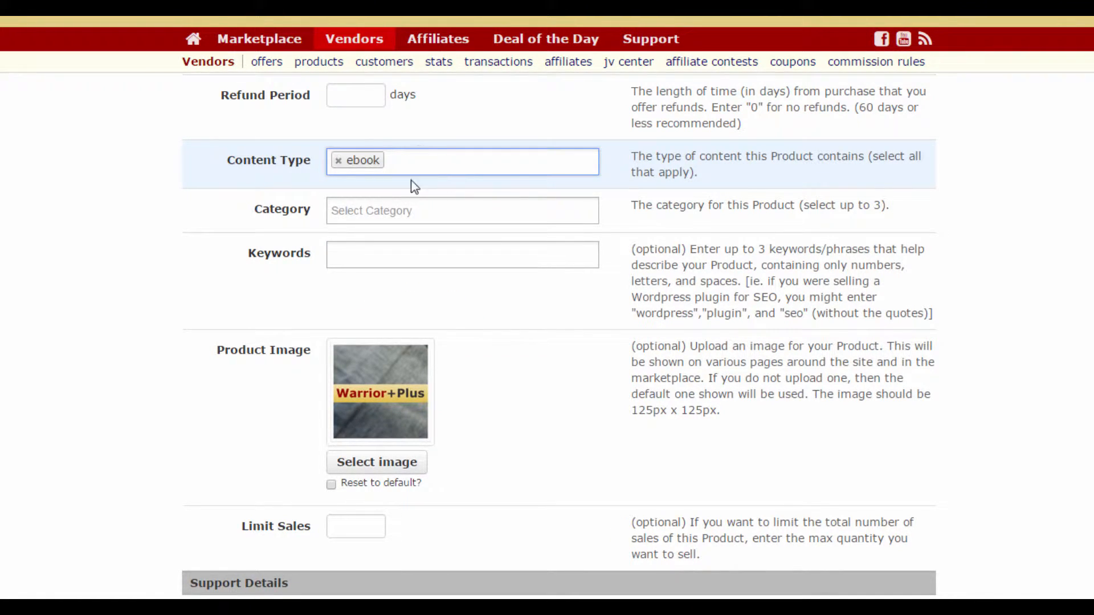
pyautogui.click(462, 209)
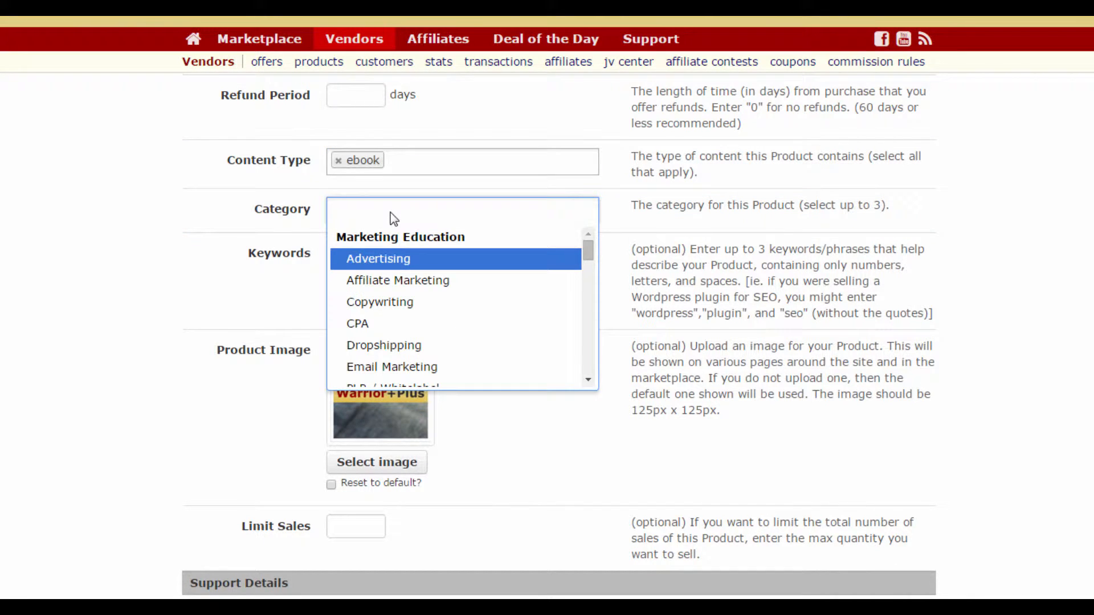
pyautogui.scroll(-3)
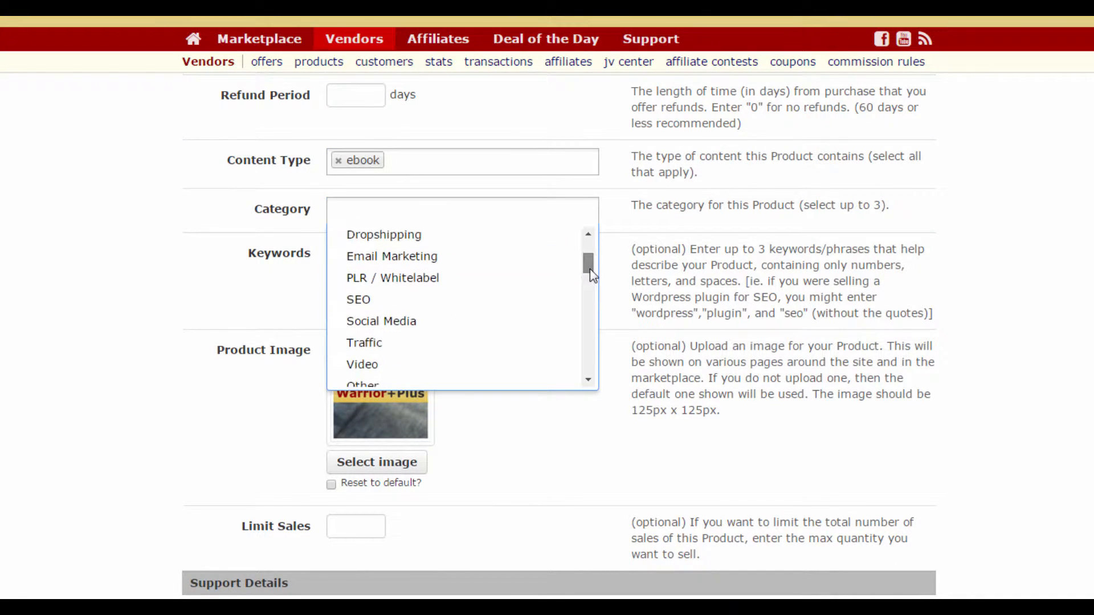
pyautogui.scroll(-3)
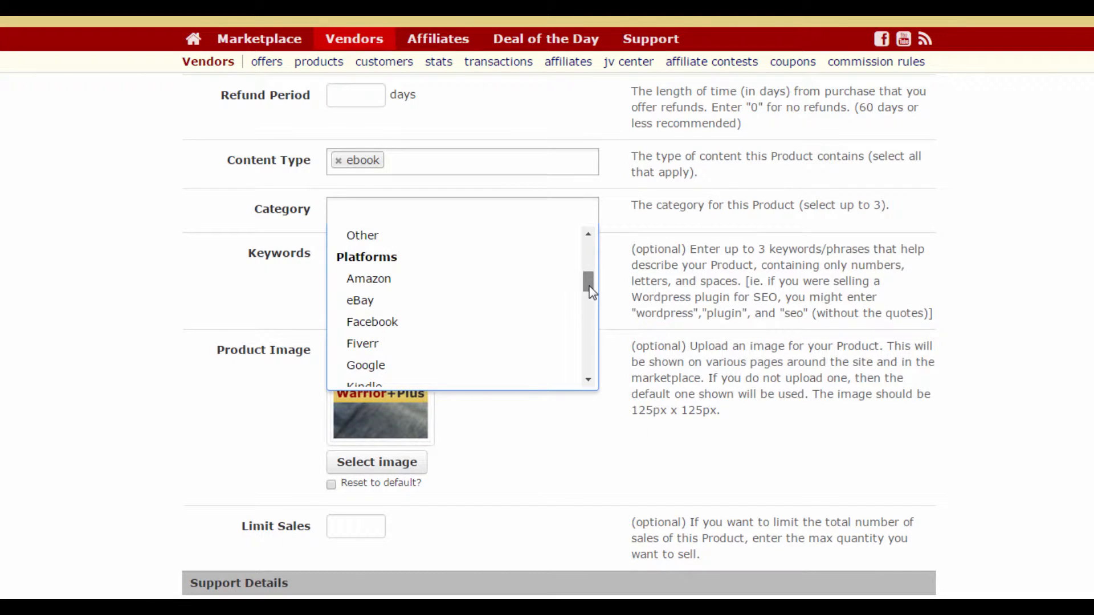
pyautogui.scroll(-3)
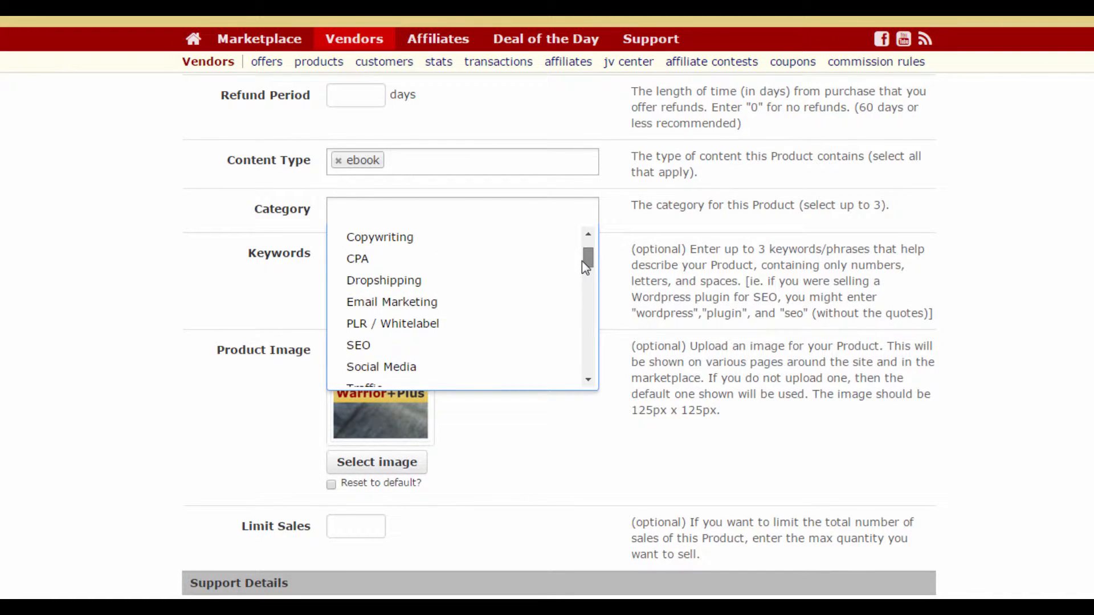
pyautogui.scroll(-3)
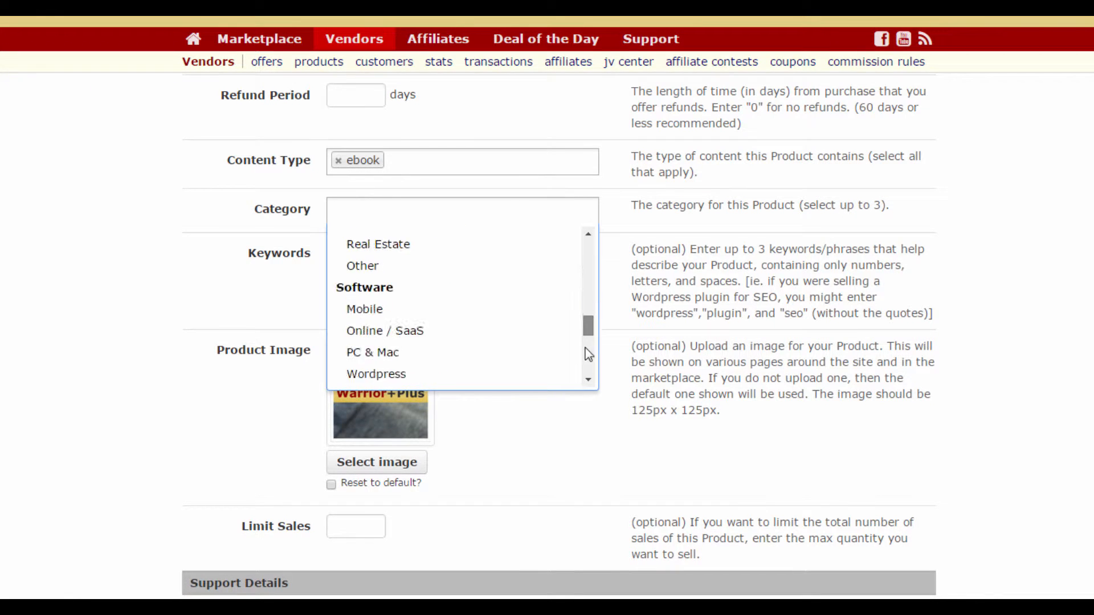
pyautogui.scroll(3)
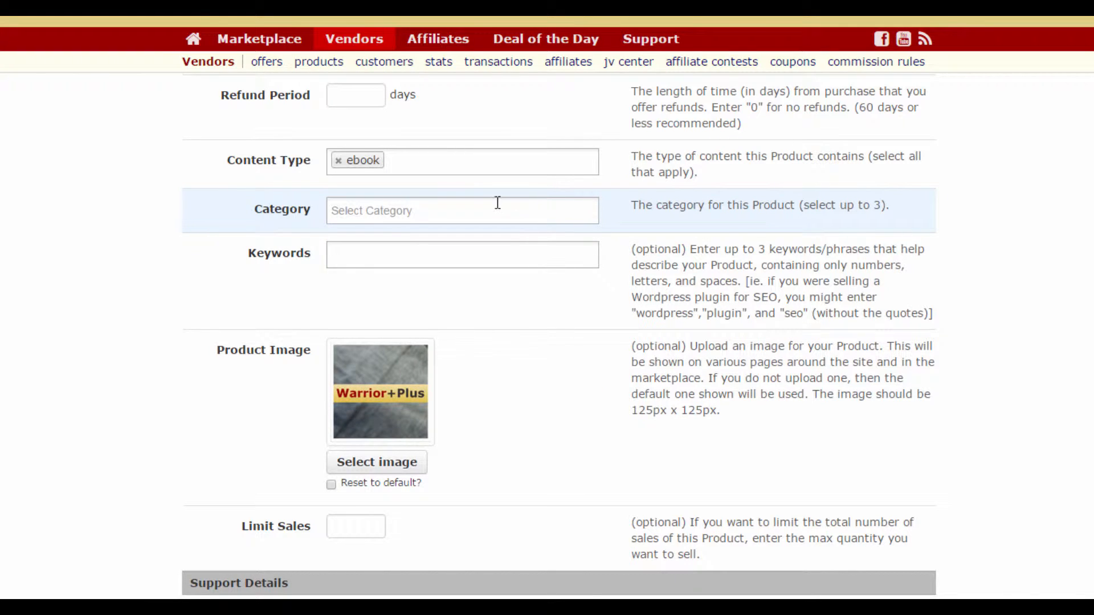
pyautogui.click(462, 253)
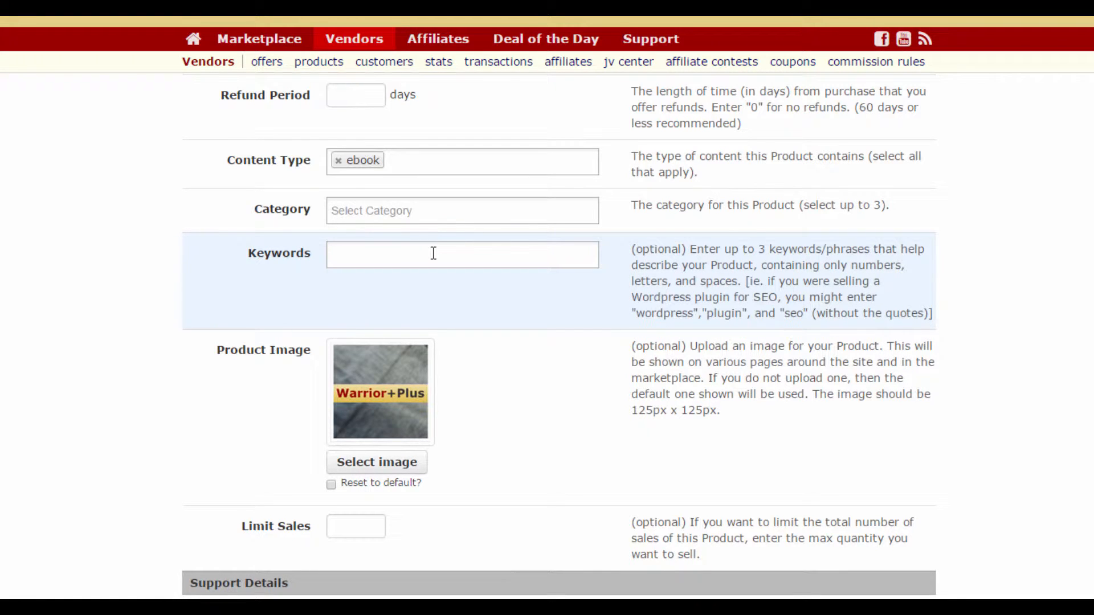
pyautogui.scroll(-3)
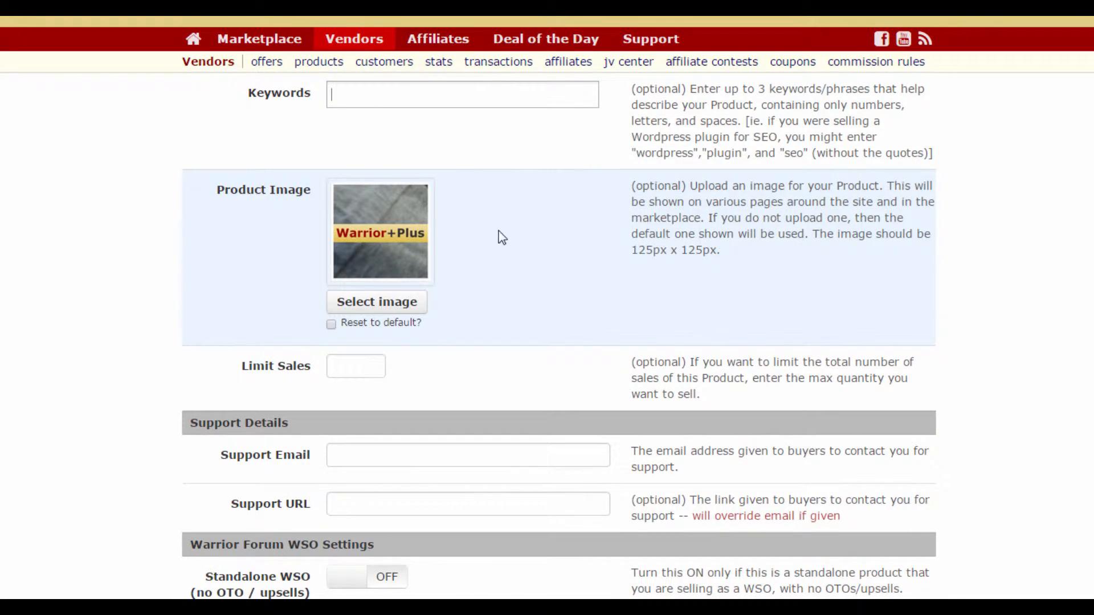
pyautogui.moveTo(398, 290)
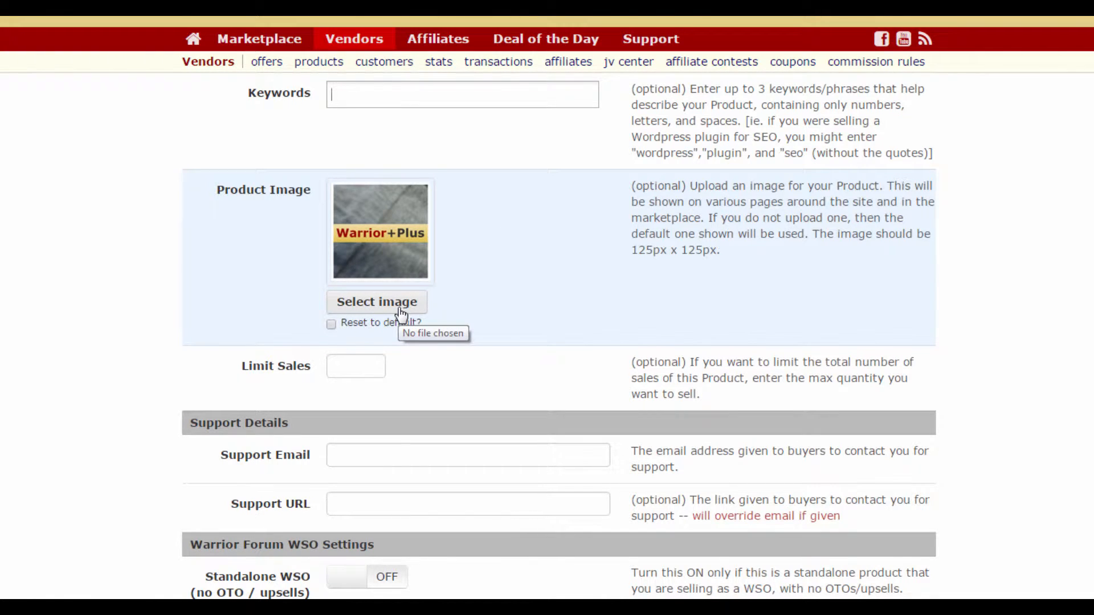
pyautogui.moveTo(377, 306)
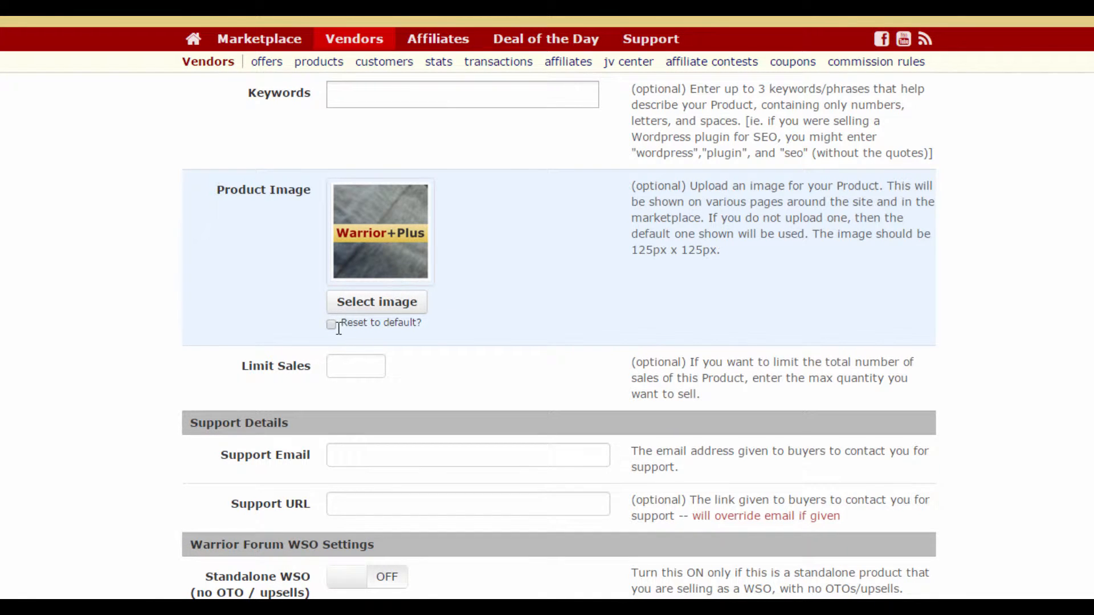
pyautogui.scroll(-3)
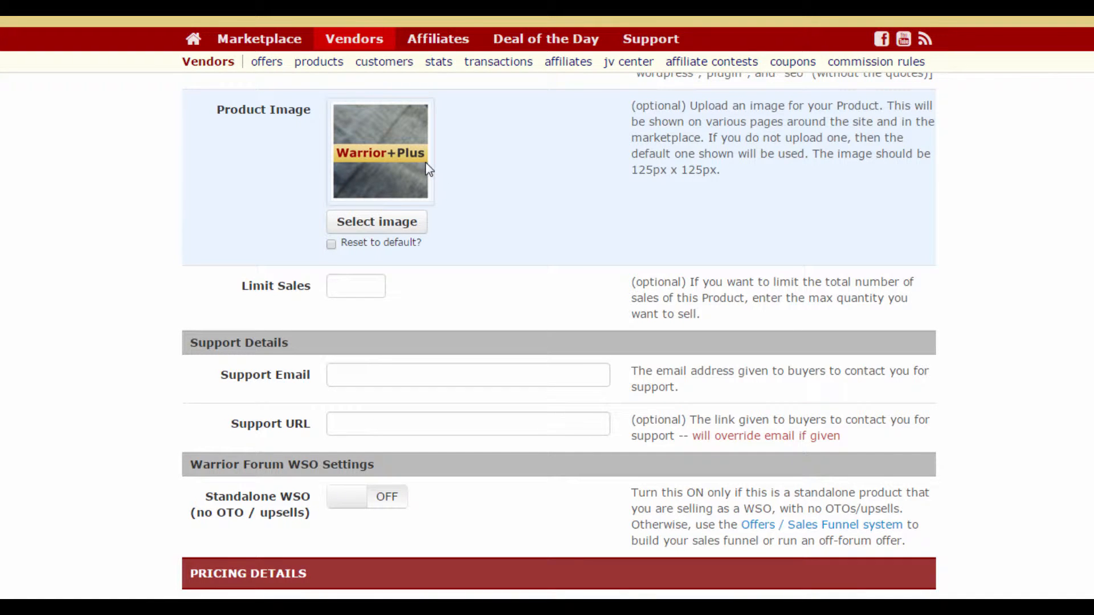
pyautogui.moveTo(433, 174)
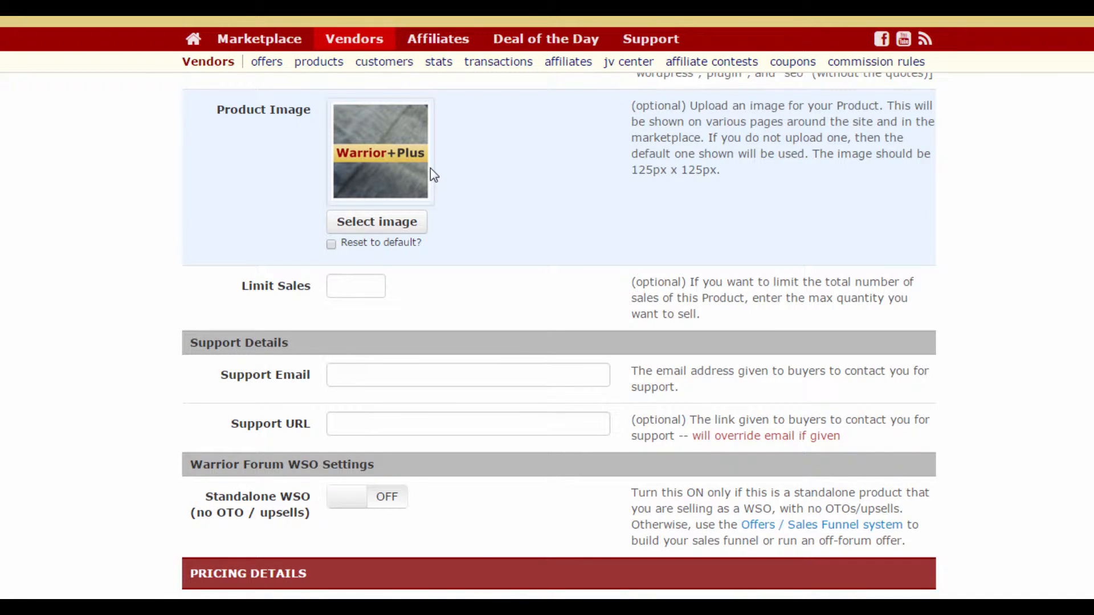
pyautogui.moveTo(455, 174)
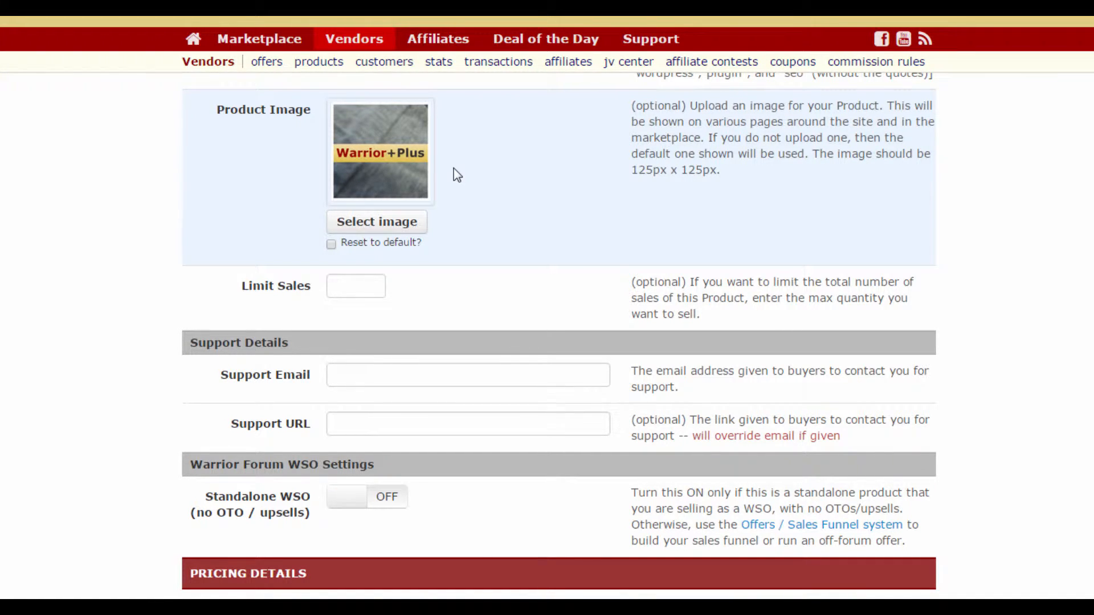
pyautogui.click(356, 286)
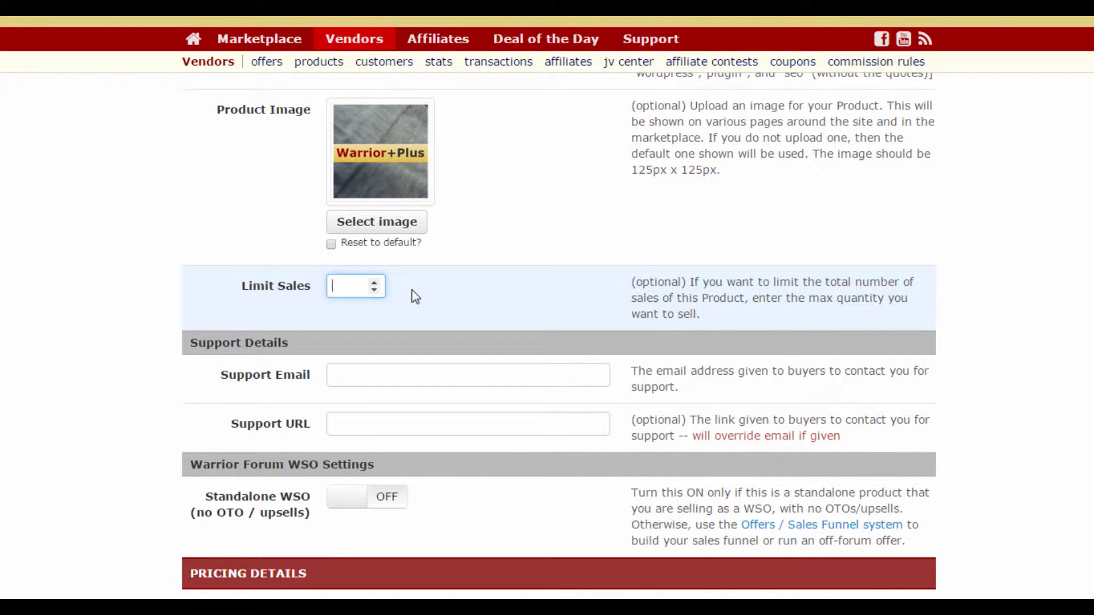
pyautogui.moveTo(404, 292)
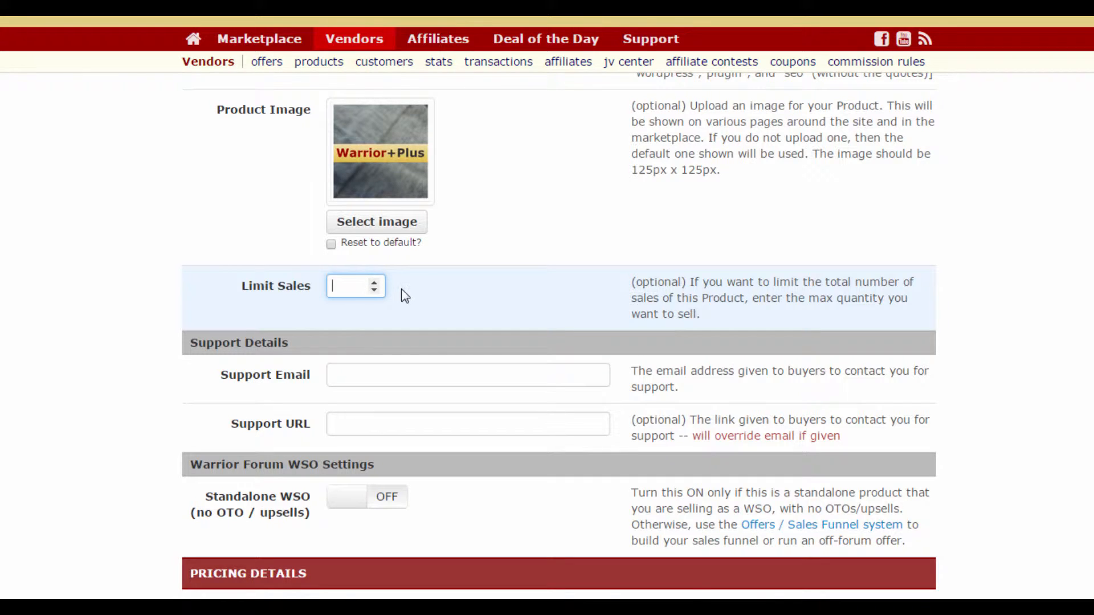
pyautogui.moveTo(398, 295)
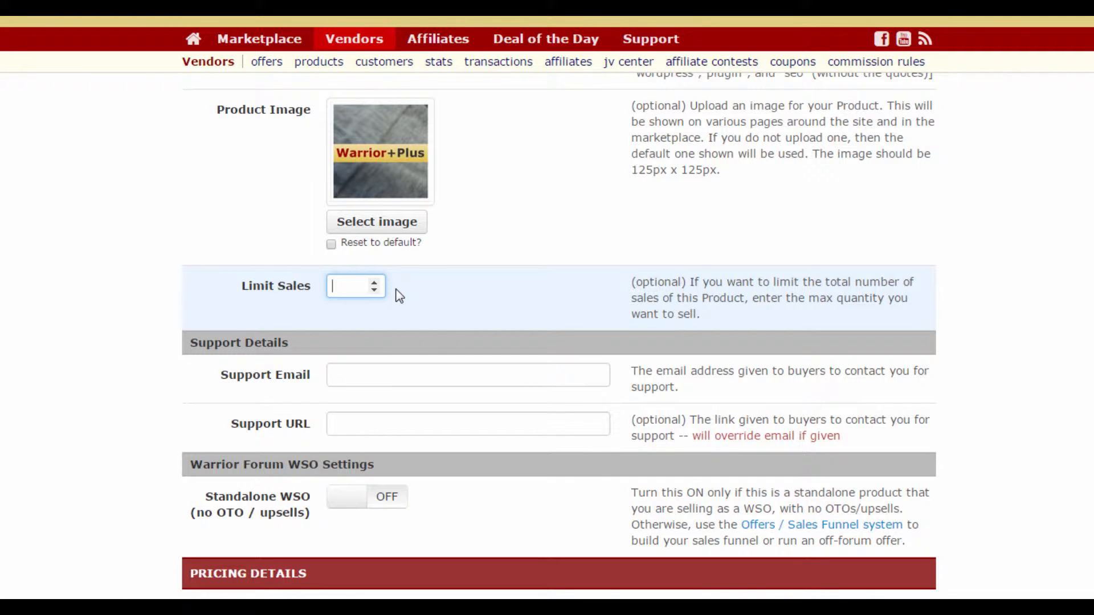
pyautogui.scroll(-3)
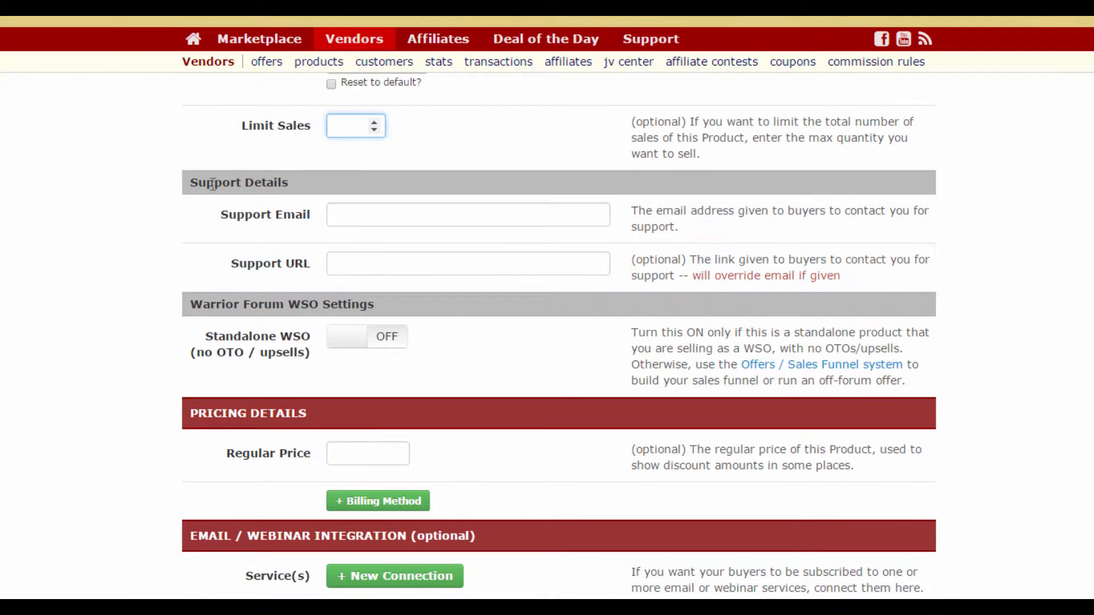
pyautogui.click(467, 214)
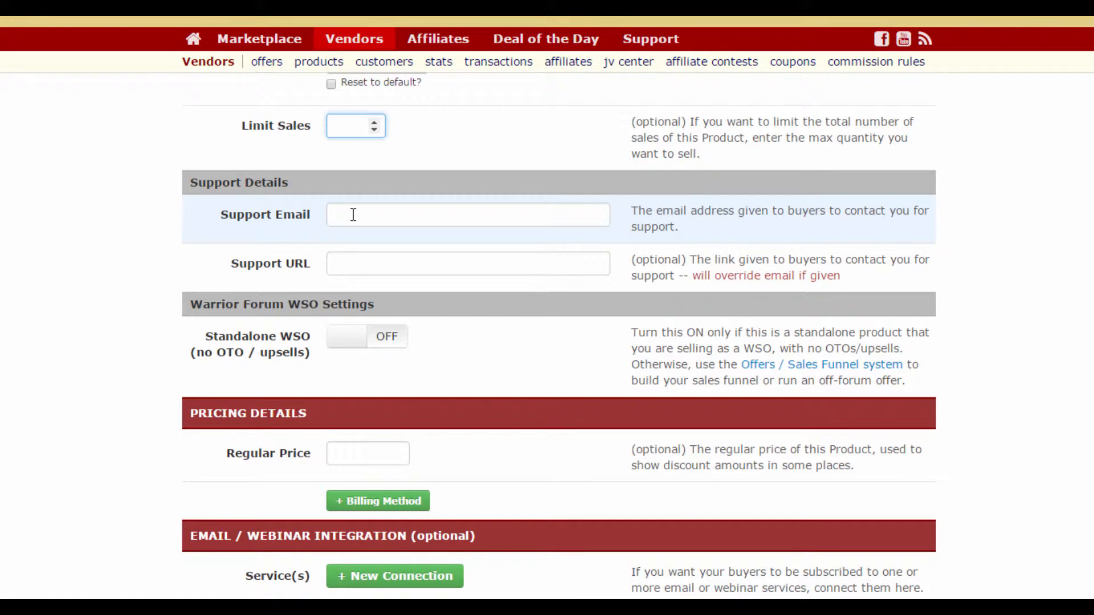
pyautogui.click(349, 125)
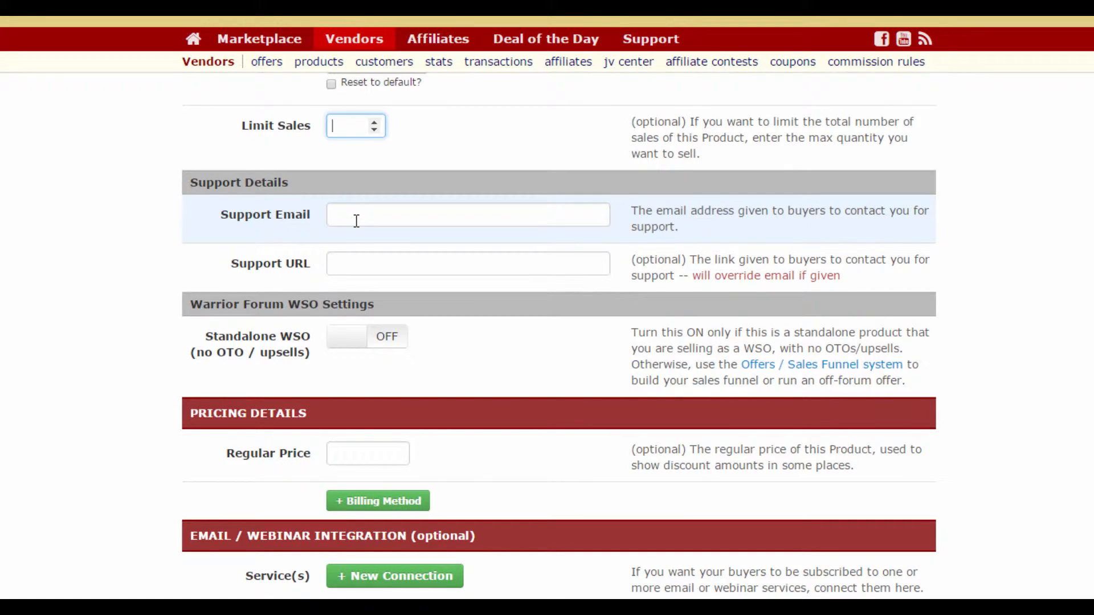
pyautogui.click(467, 214)
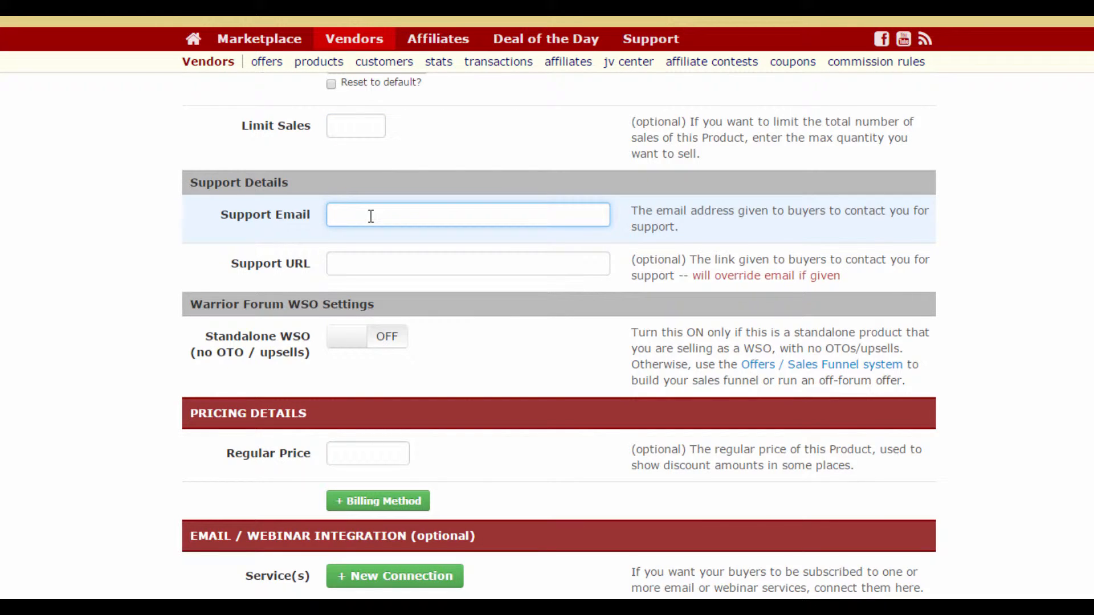
pyautogui.click(467, 263)
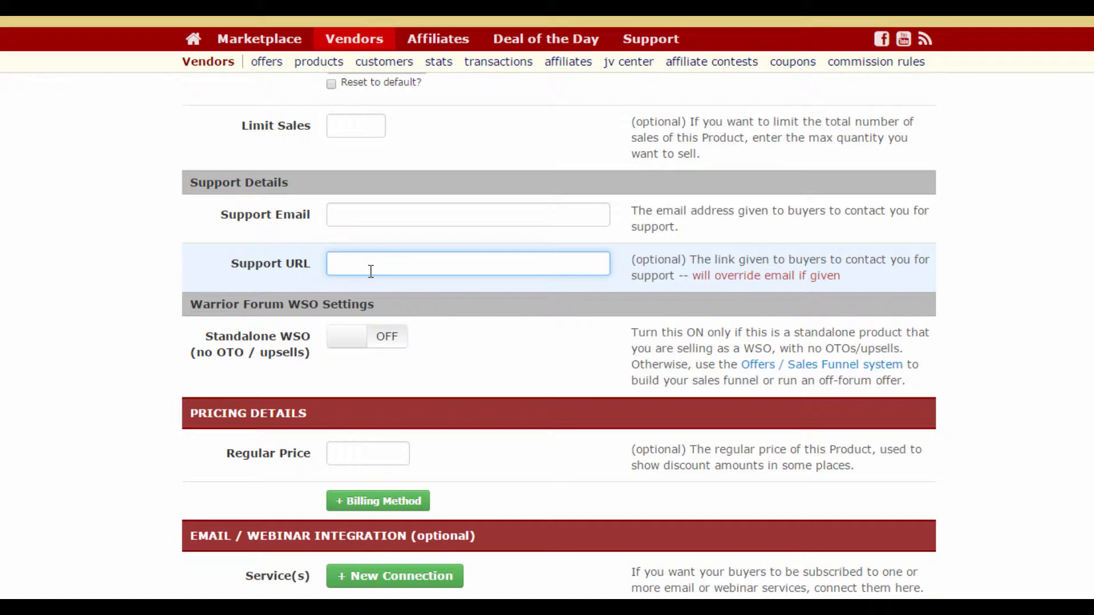
pyautogui.moveTo(387, 265)
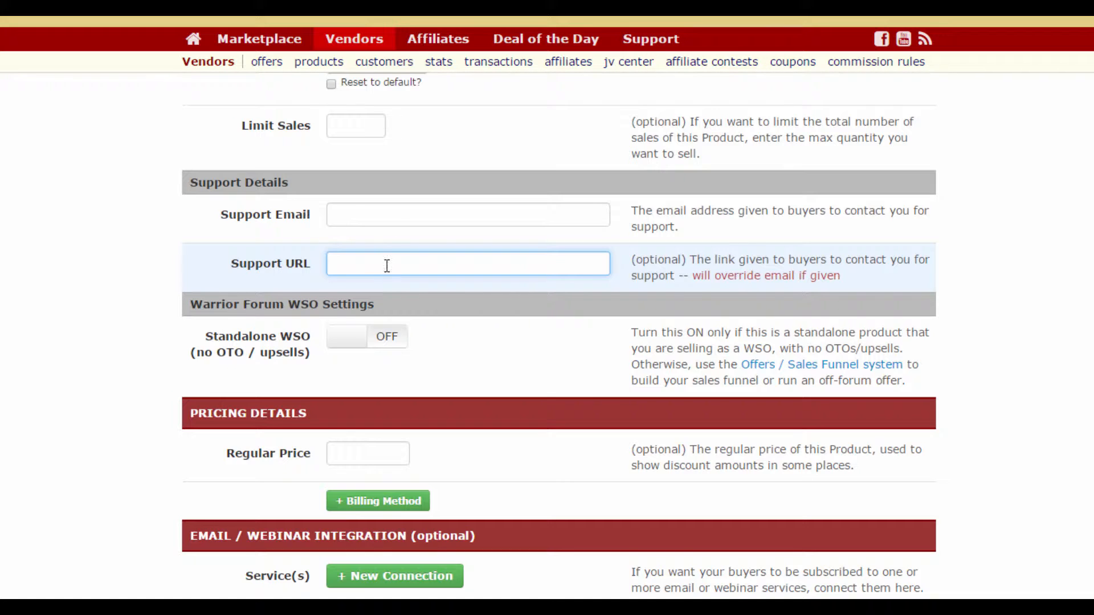
pyautogui.scroll(-3)
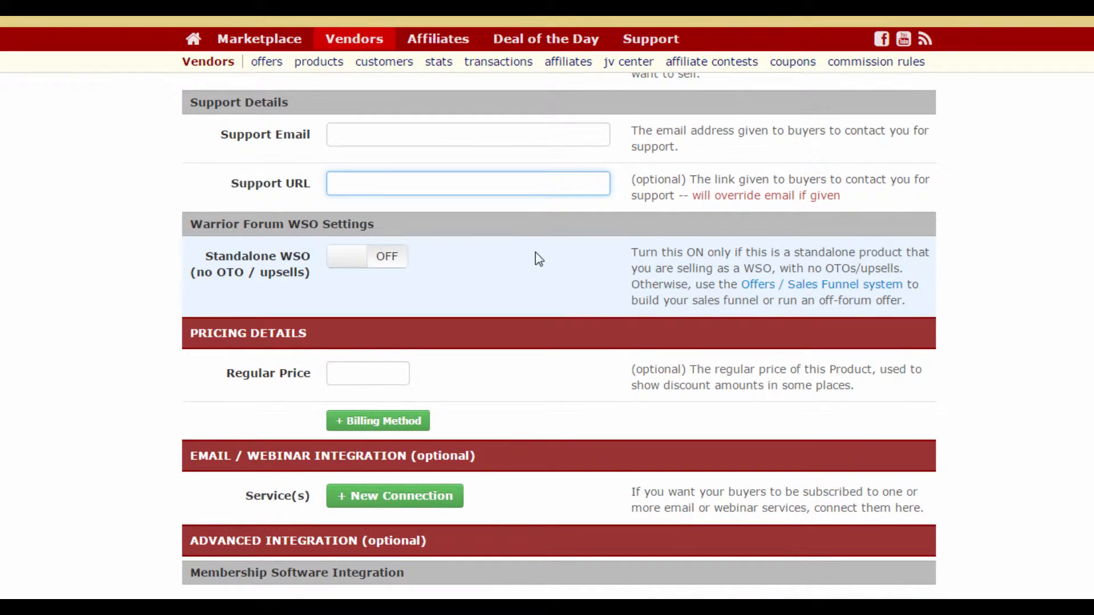
pyautogui.scroll(-3)
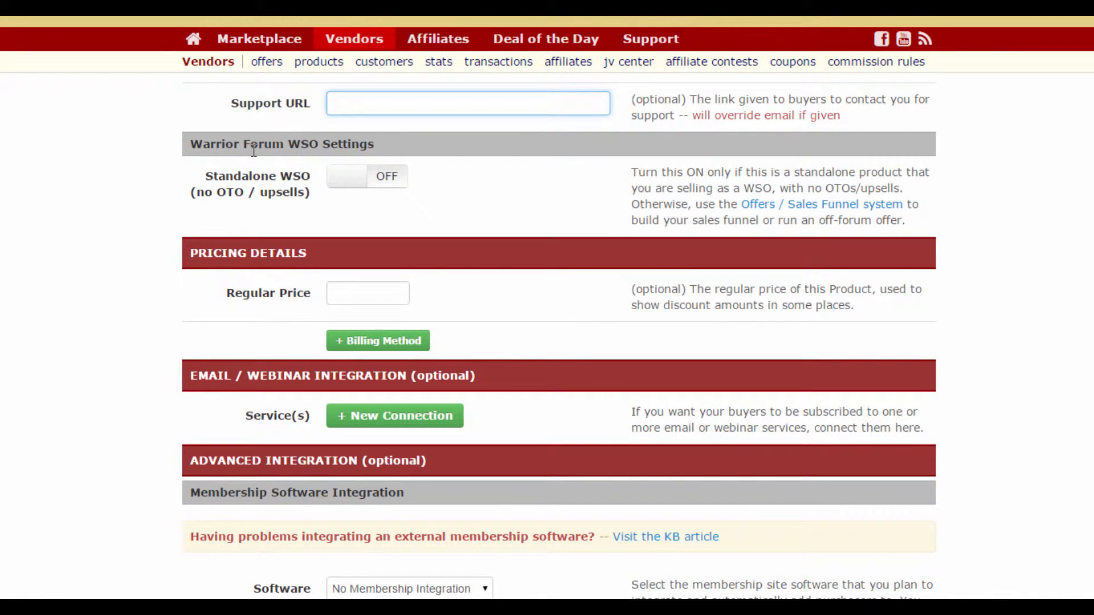
pyautogui.moveTo(240, 184)
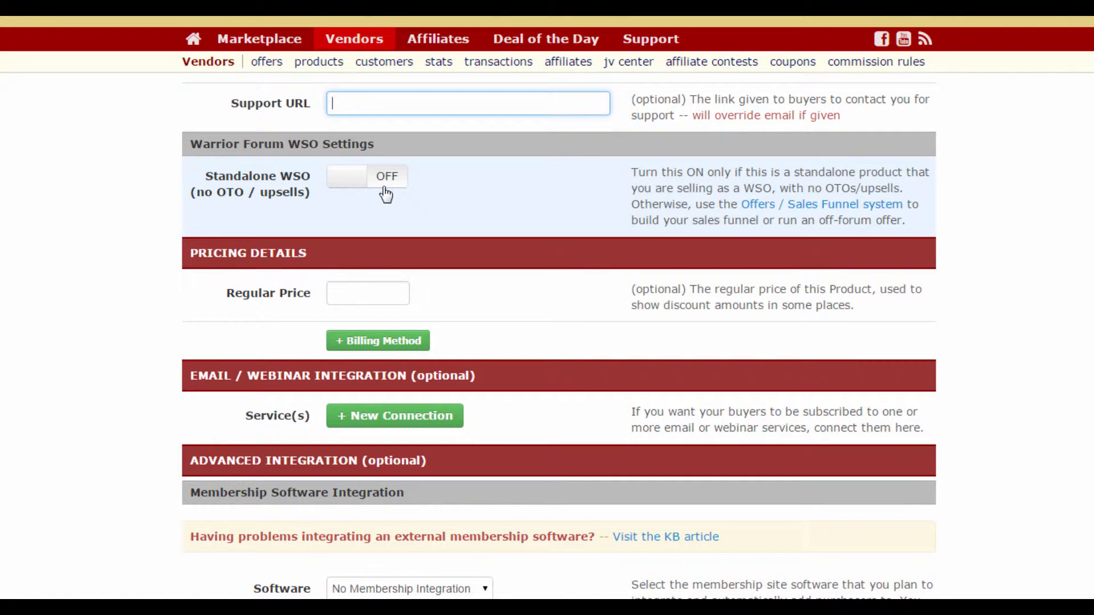
pyautogui.moveTo(380, 204)
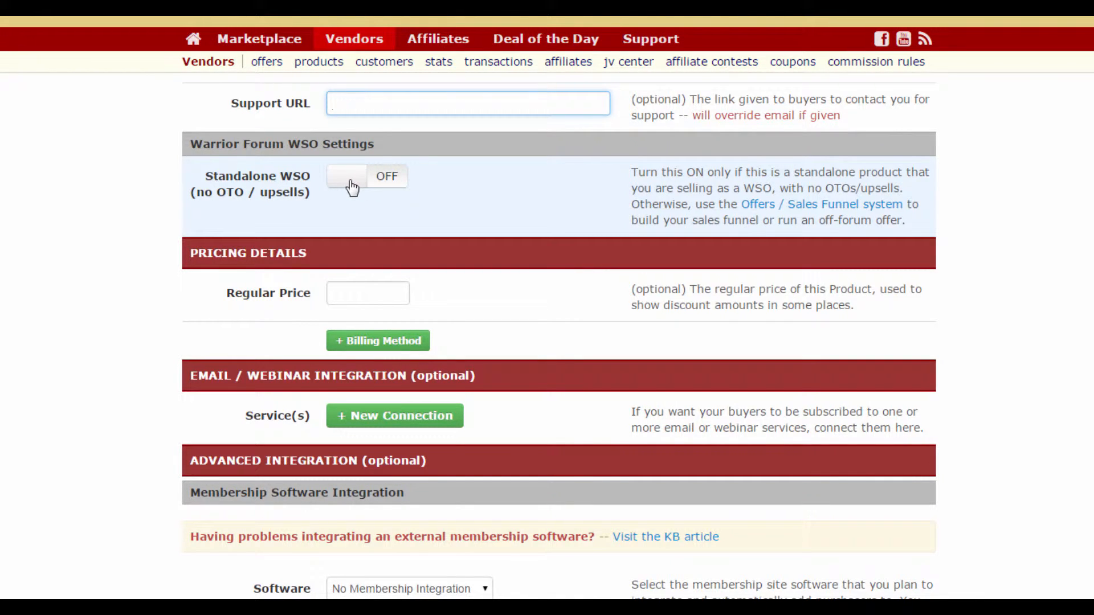
pyautogui.click(347, 175)
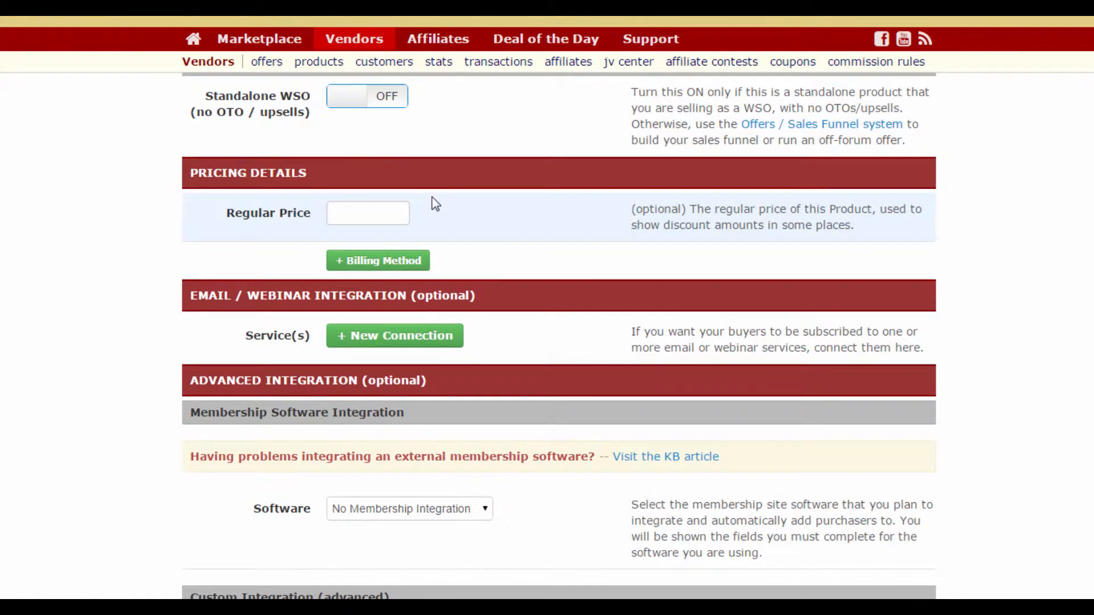
pyautogui.click(368, 213)
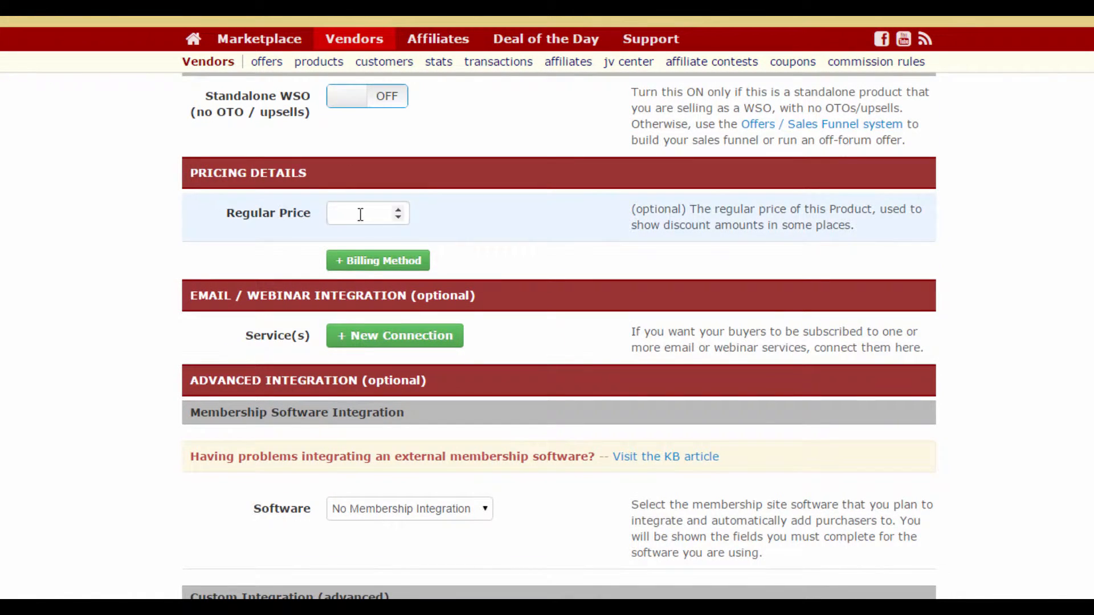
pyautogui.click(360, 213)
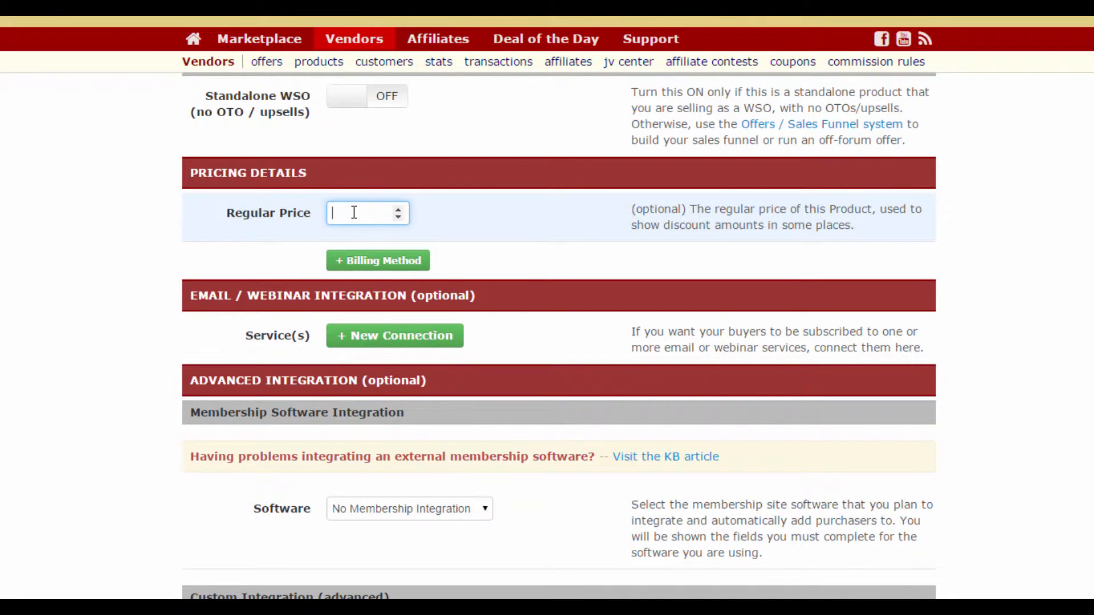
pyautogui.write('9.99')
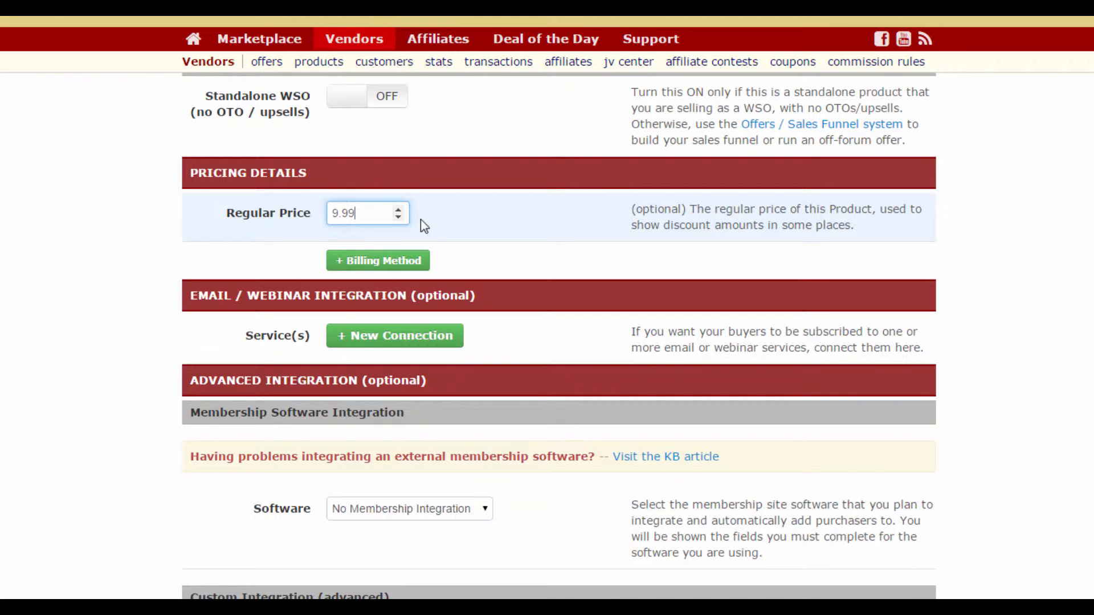
pyautogui.scroll(-3)
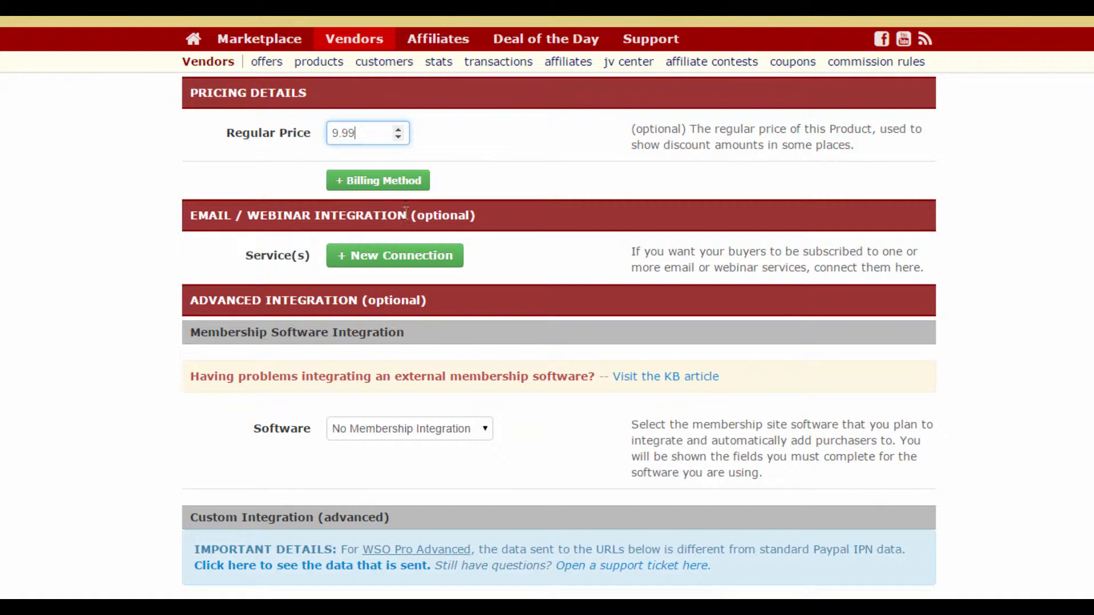
pyautogui.scroll(-3)
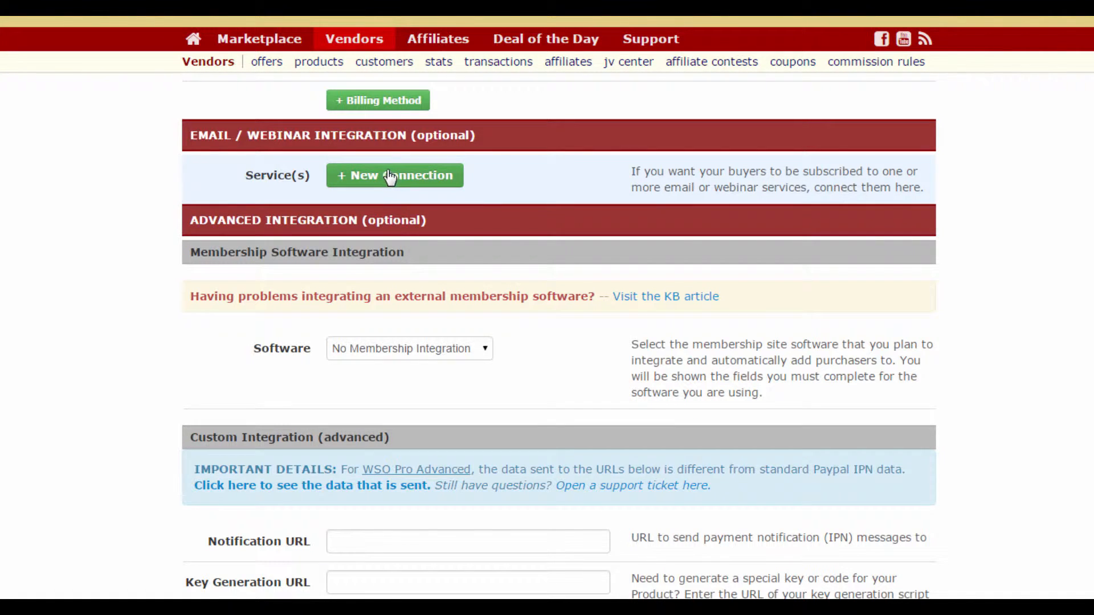
pyautogui.click(394, 176)
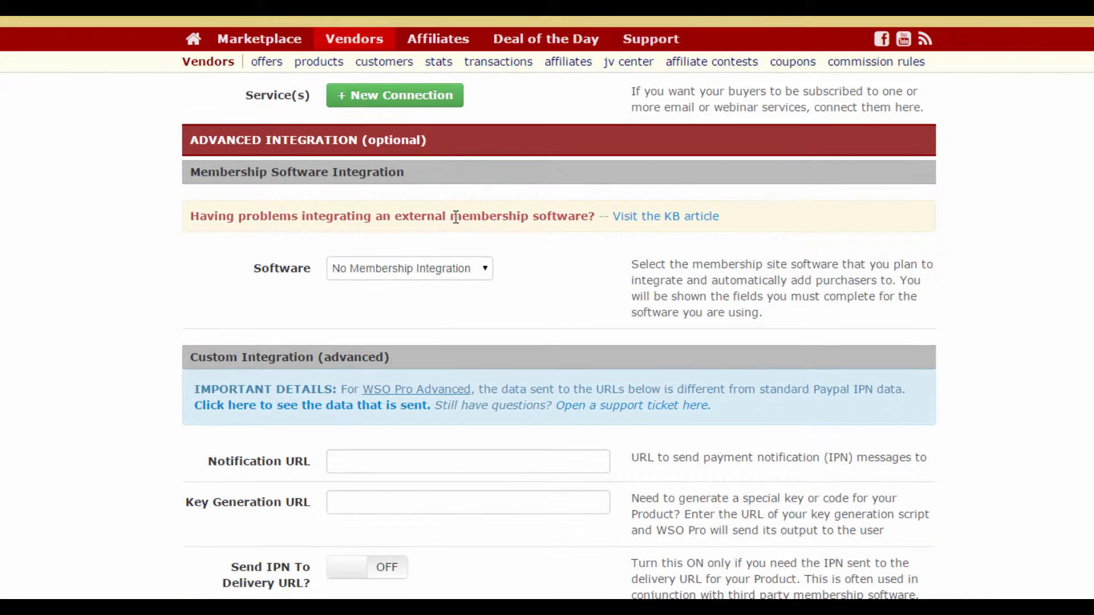
pyautogui.scroll(-3)
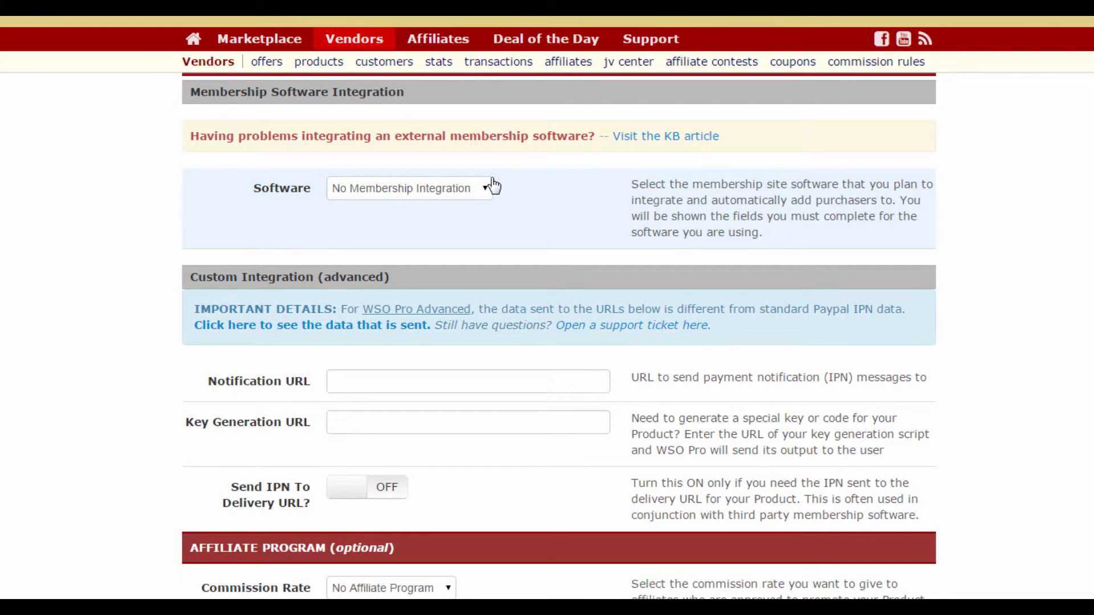
pyautogui.moveTo(491, 197)
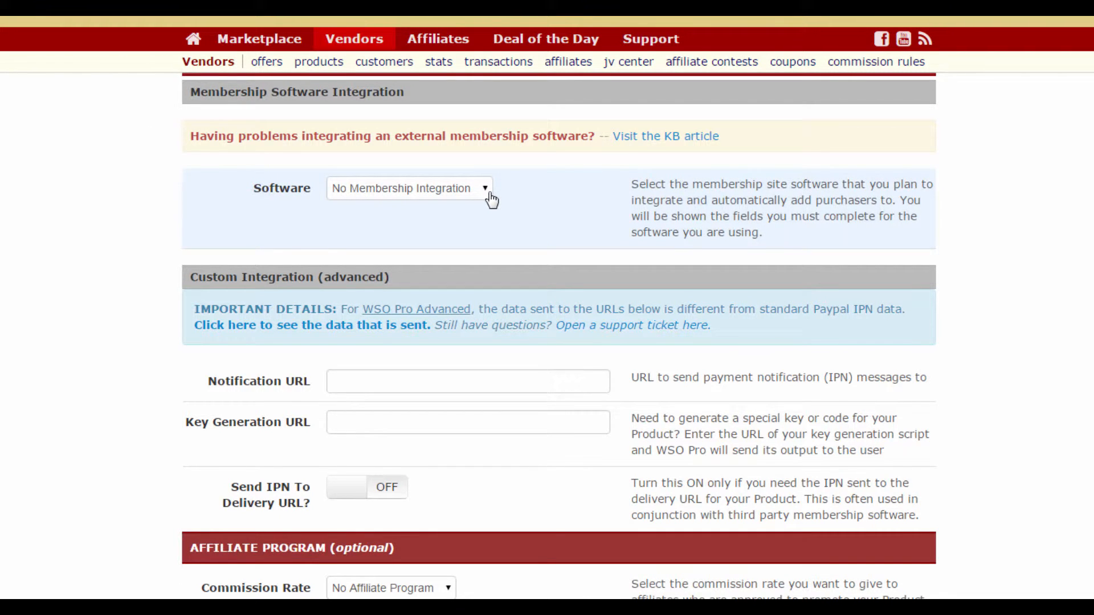
pyautogui.scroll(-3)
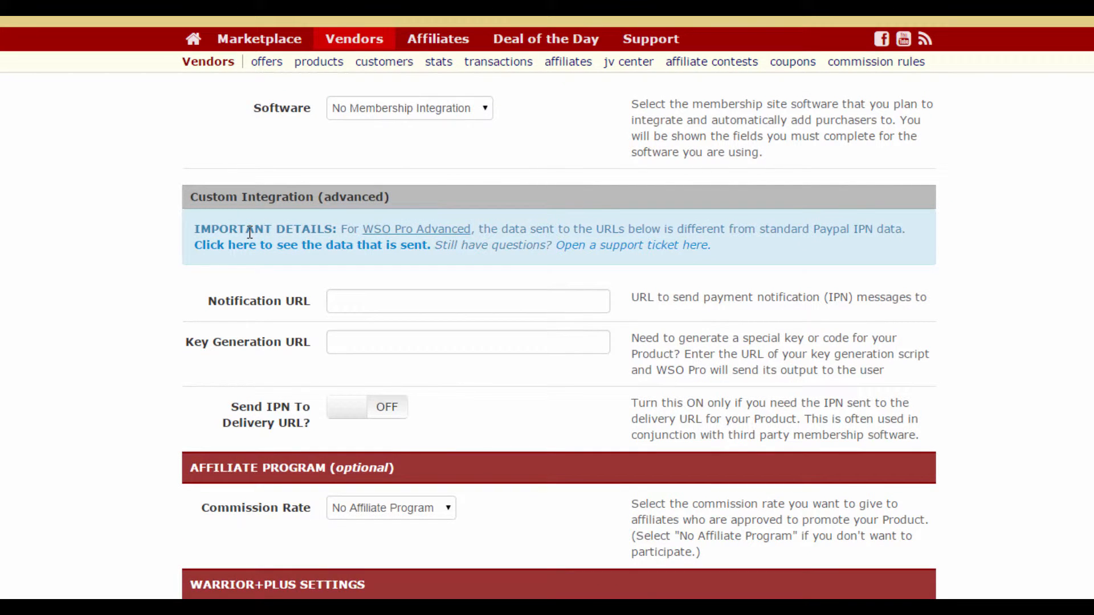
pyautogui.scroll(-3)
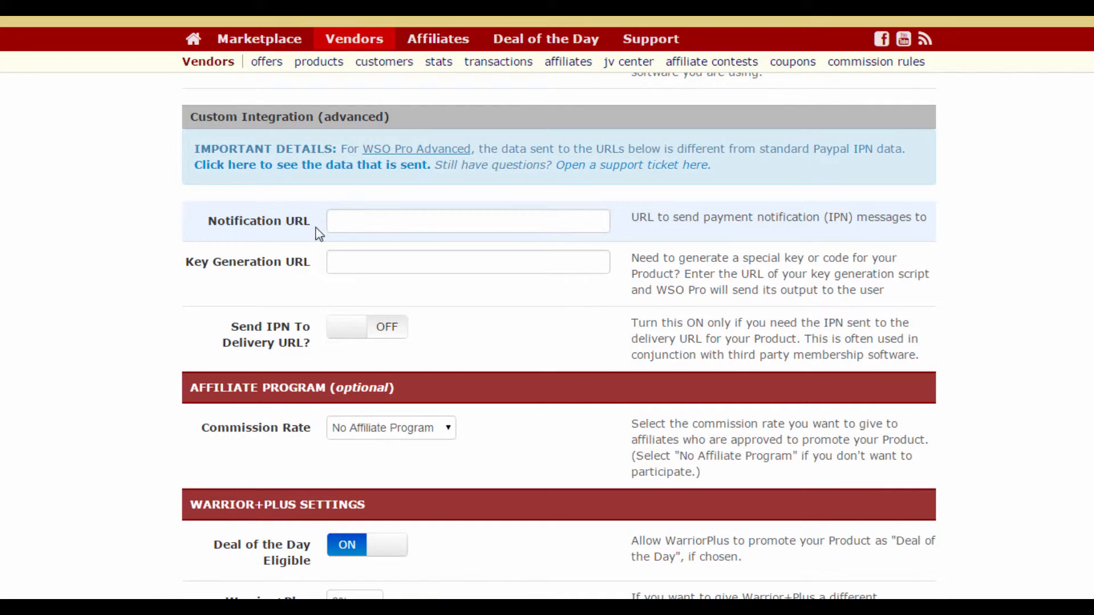
pyautogui.scroll(-3)
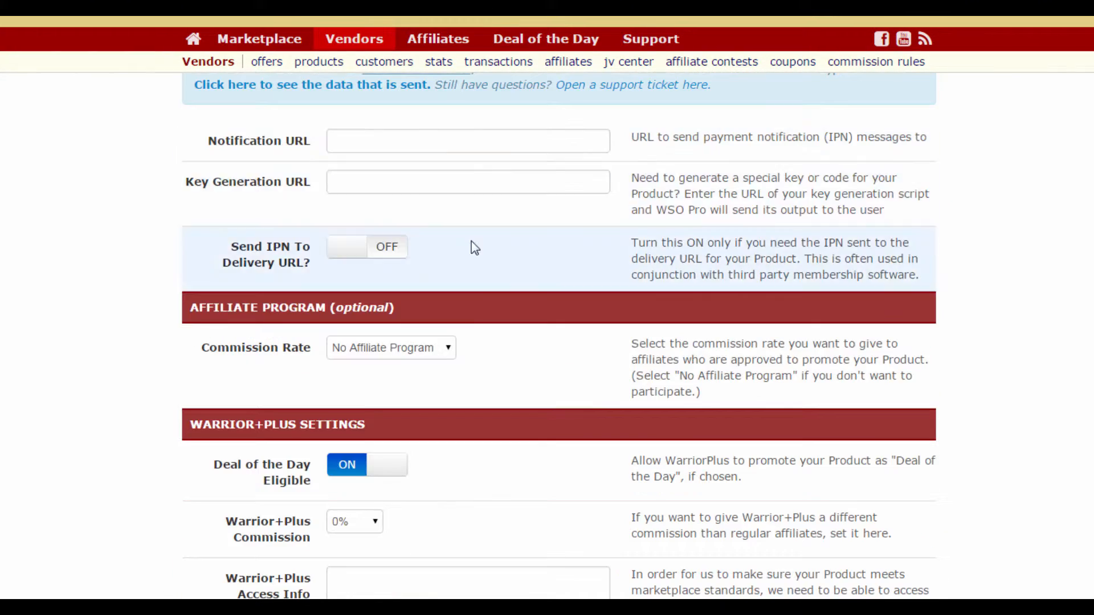
pyautogui.moveTo(472, 259)
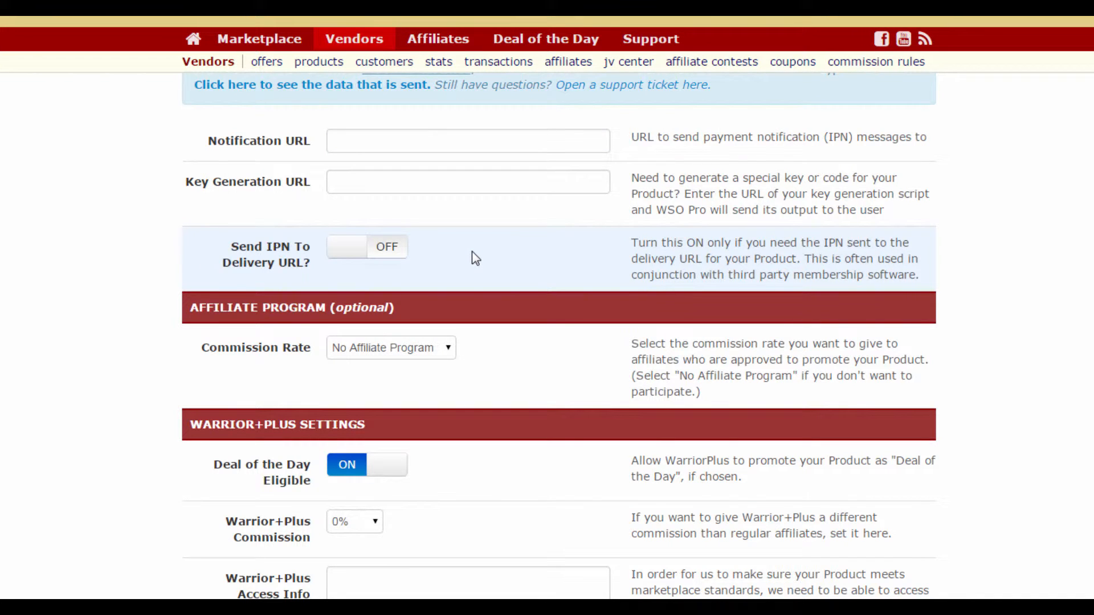
# - Set the affiliate Commission Rate to 50%
pyautogui.scroll(-3)
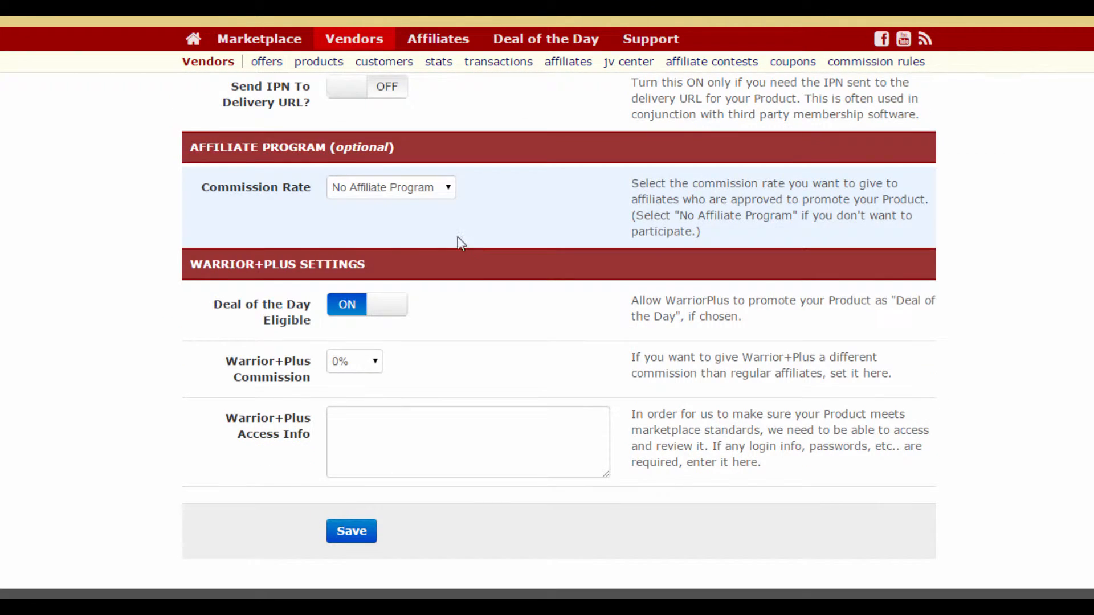
pyautogui.moveTo(434, 194)
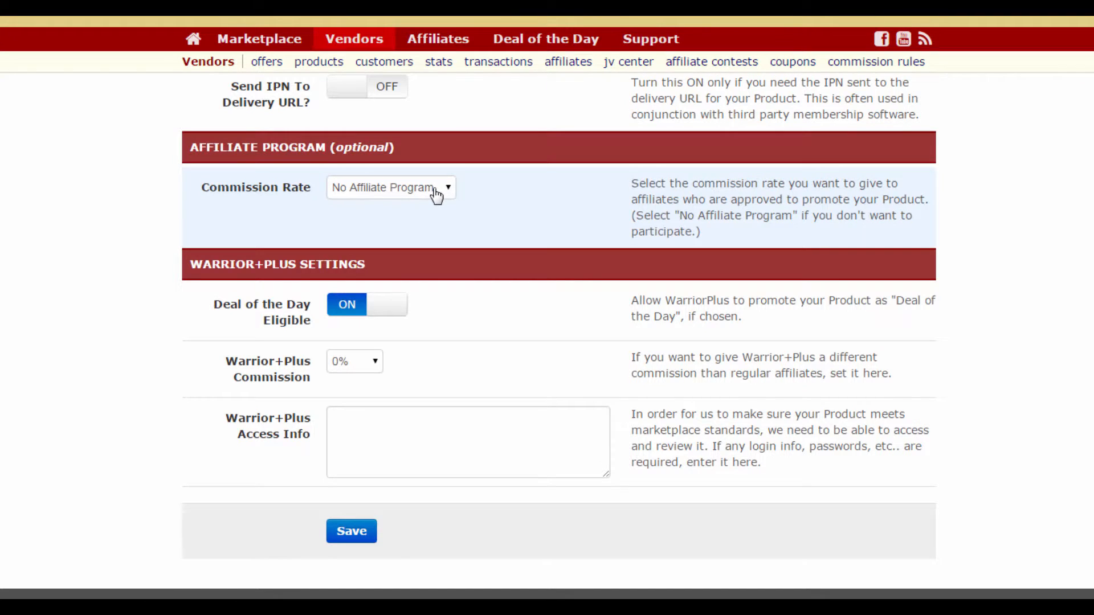
pyautogui.click(391, 187)
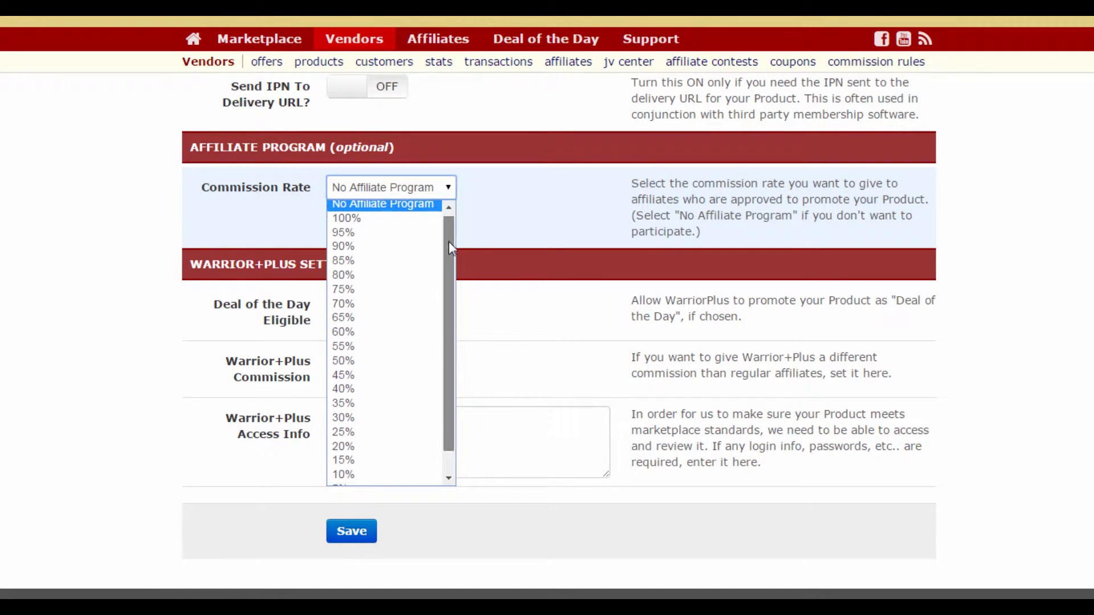
pyautogui.scroll(-3)
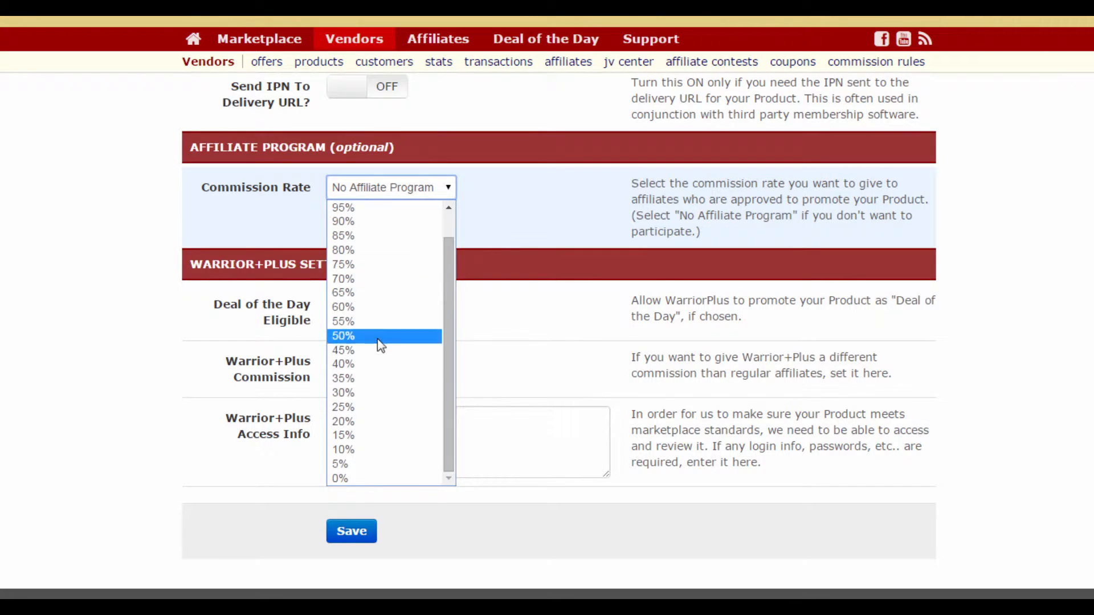
pyautogui.click(343, 335)
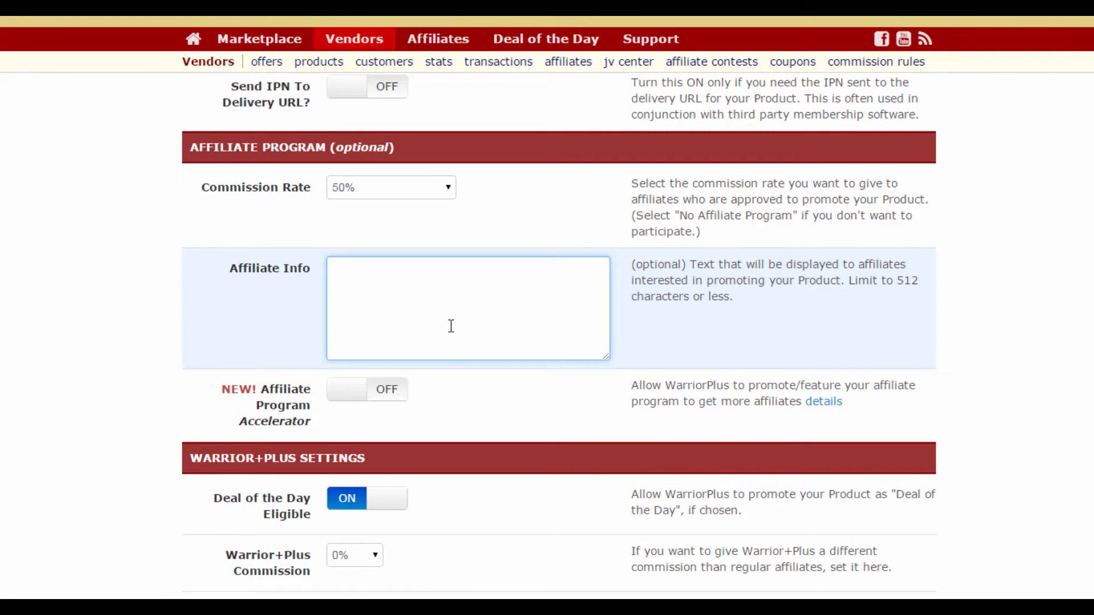
pyautogui.moveTo(432, 334)
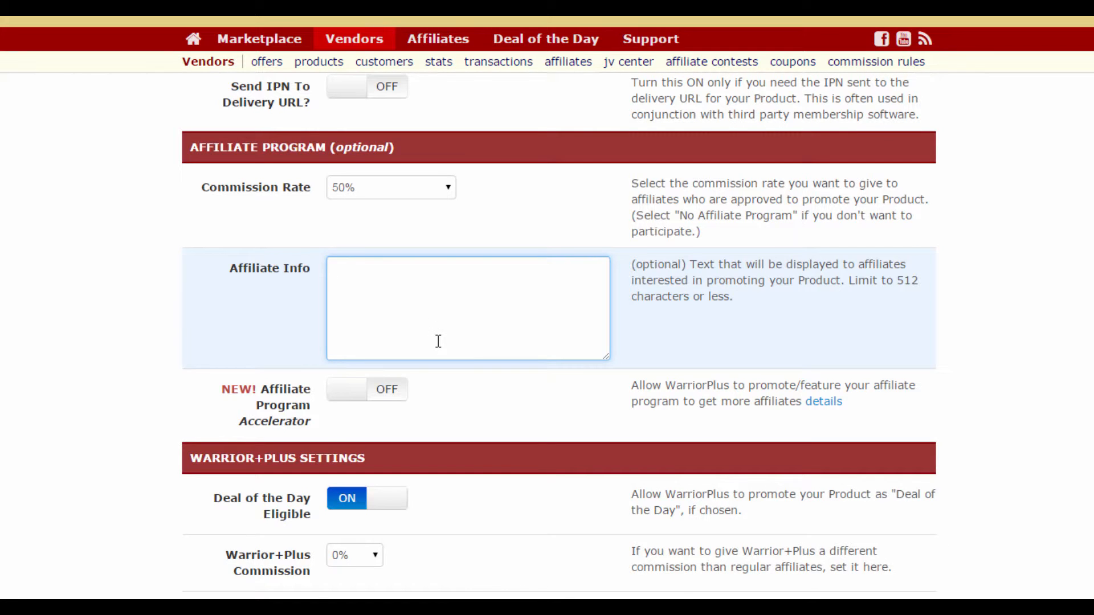
pyautogui.scroll(-3)
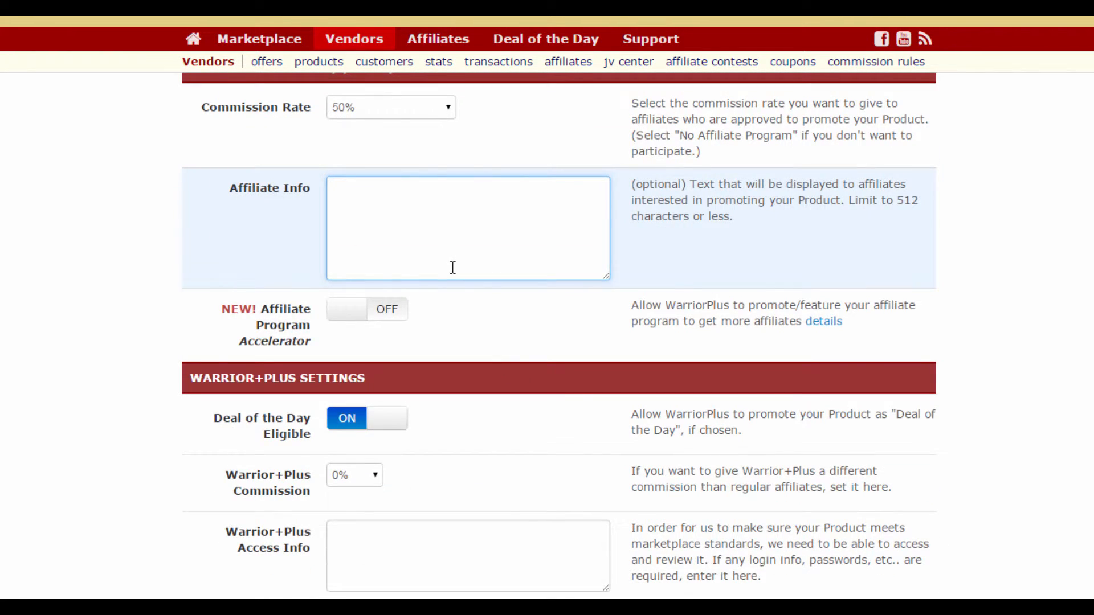
pyautogui.scroll(-3)
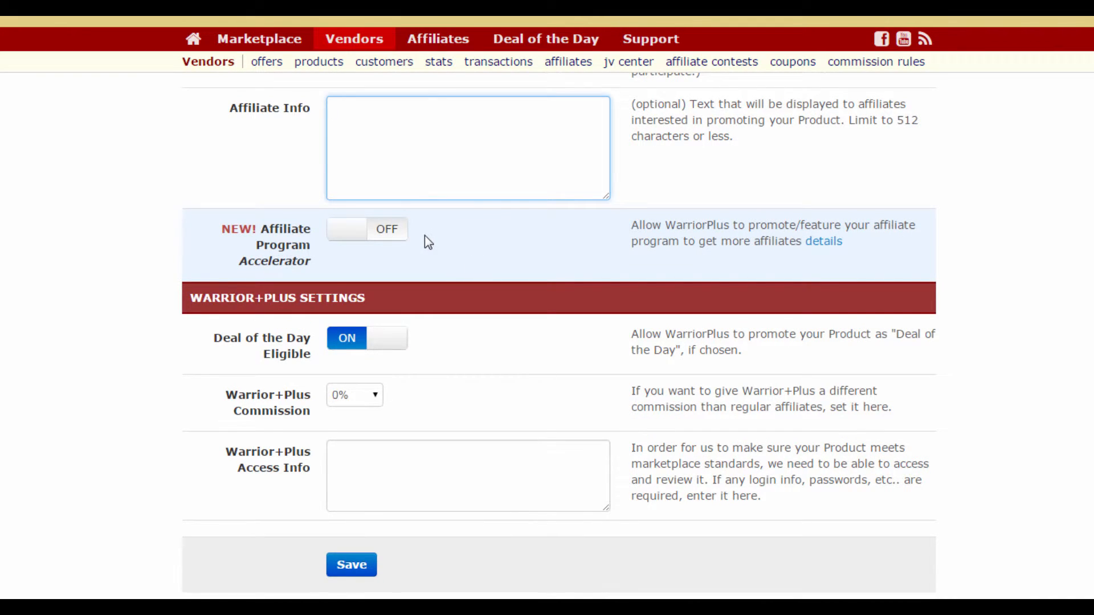
pyautogui.scroll(-3)
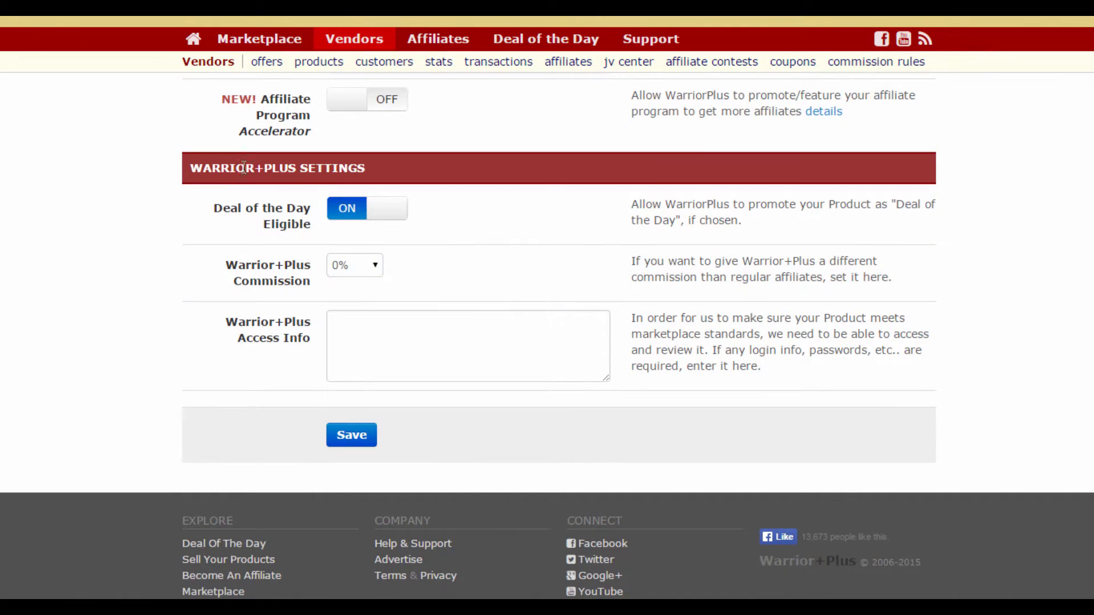
pyautogui.moveTo(269, 203)
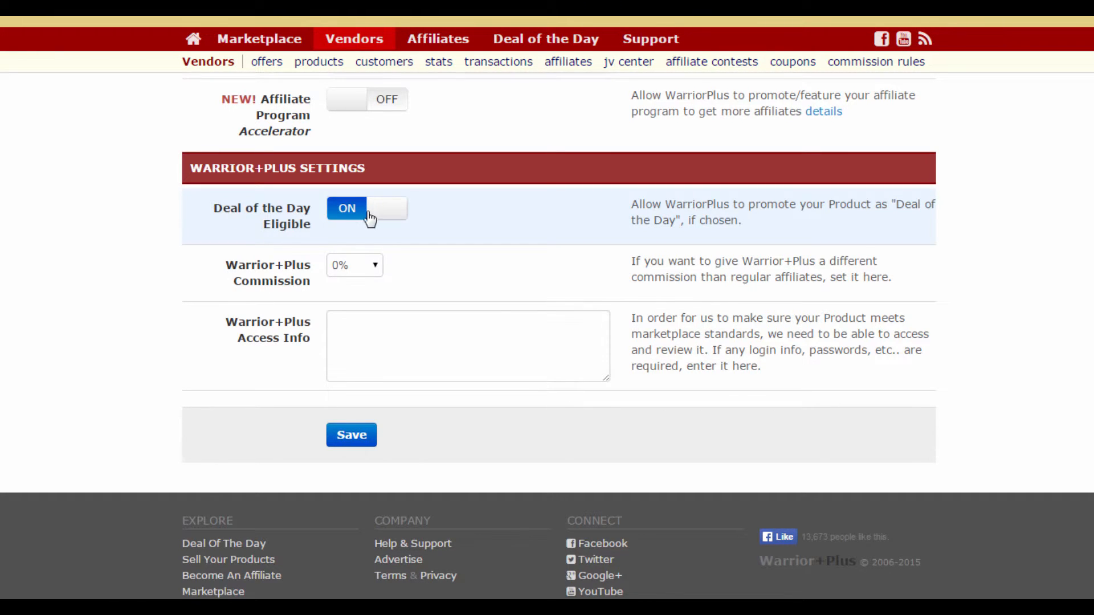
pyautogui.moveTo(297, 230)
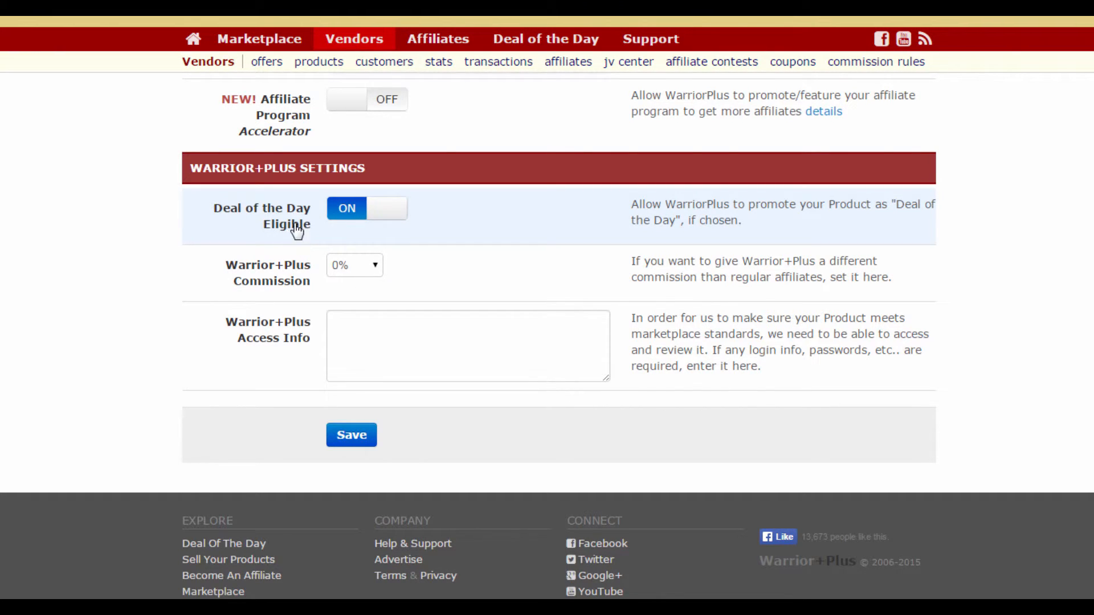
pyautogui.moveTo(318, 223)
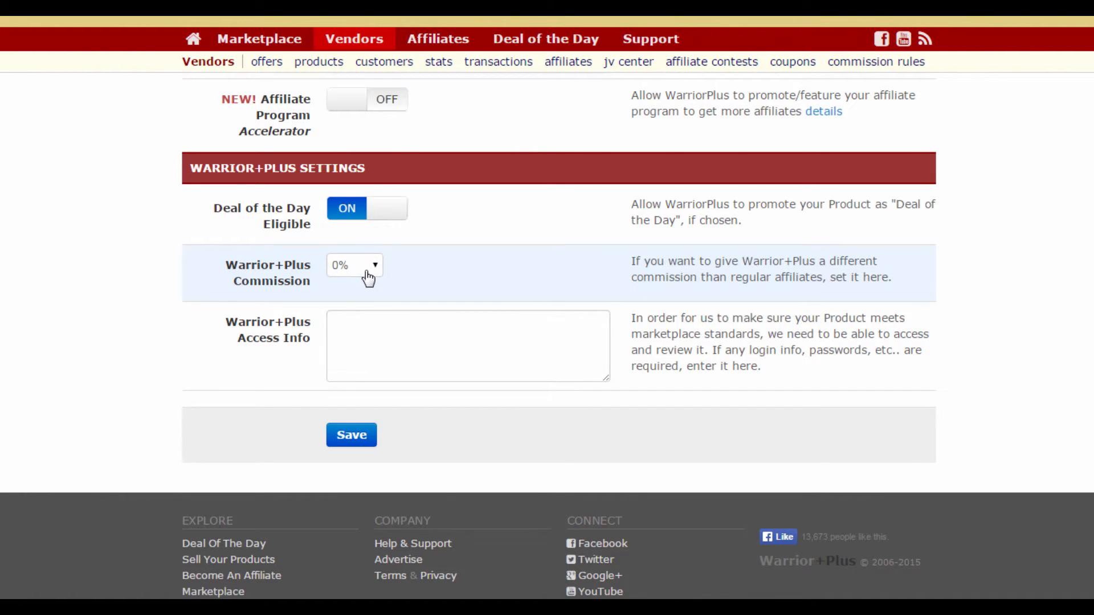
pyautogui.moveTo(366, 271)
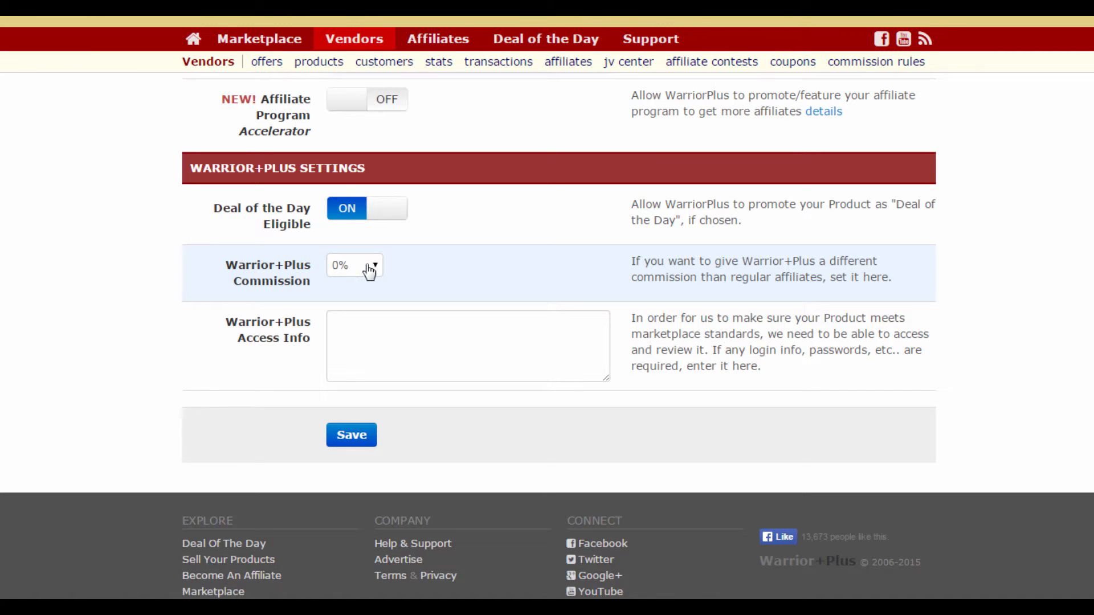
# - Choose 50% as the Warrior+Plus Commission
pyautogui.click(355, 265)
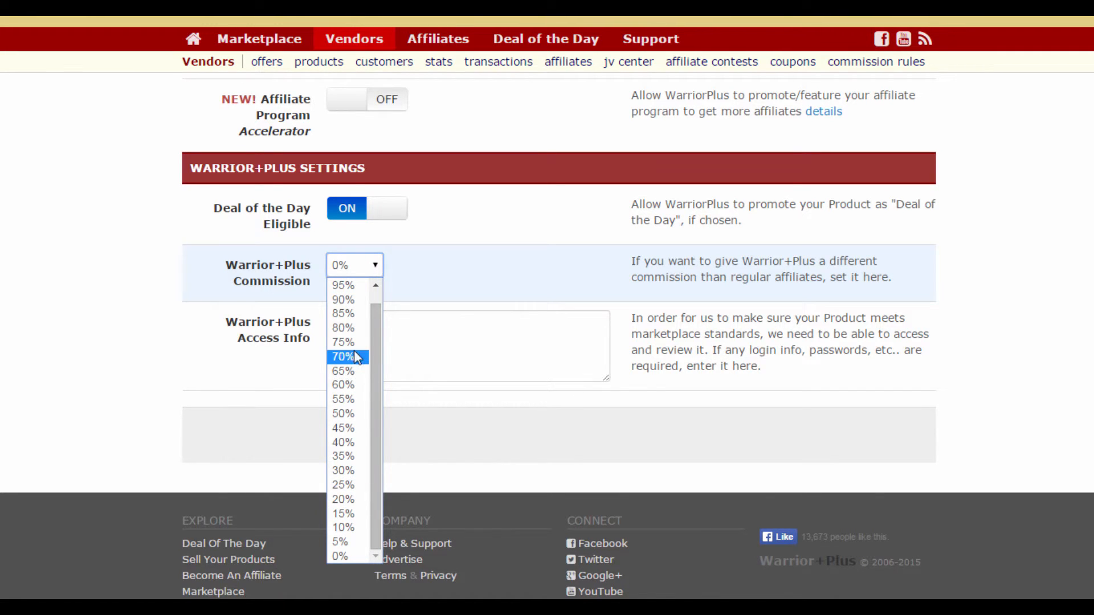
pyautogui.moveTo(346, 399)
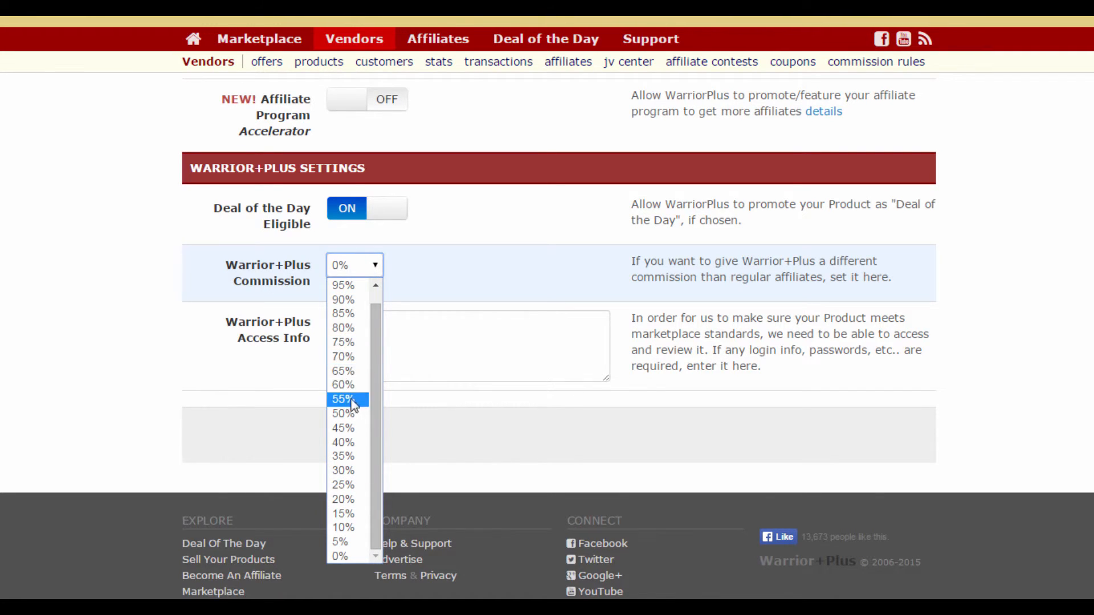
pyautogui.click(343, 413)
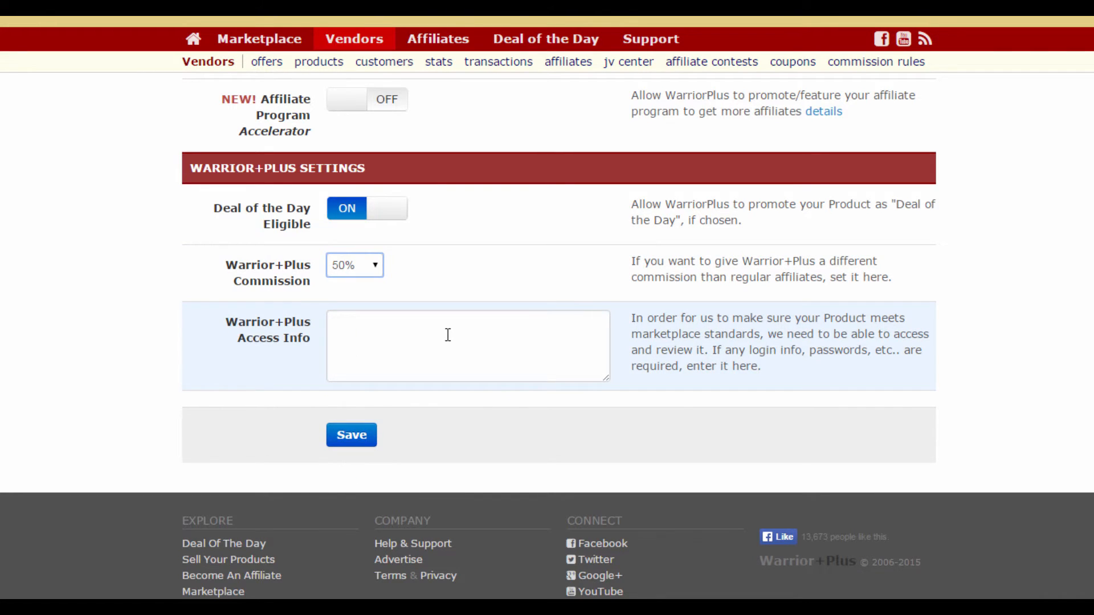
pyautogui.click(467, 345)
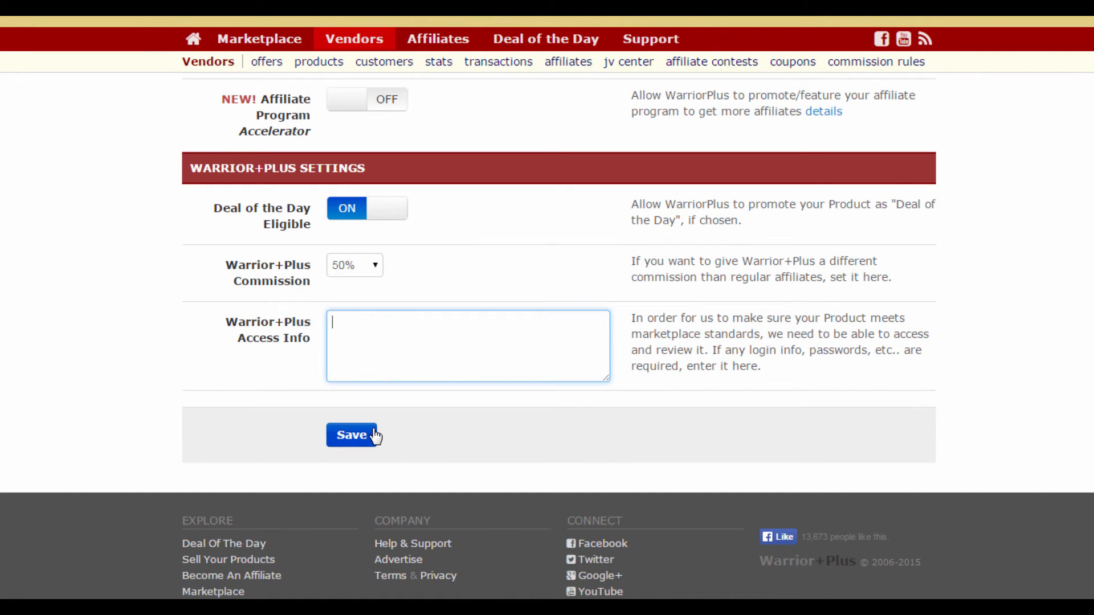
pyautogui.moveTo(410, 420)
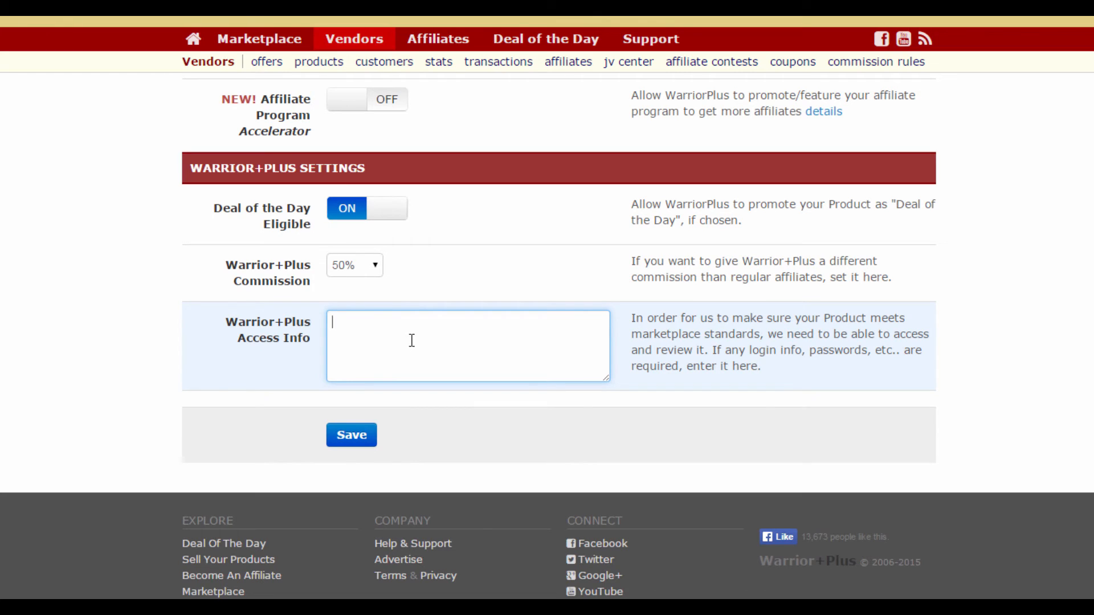
pyautogui.moveTo(368, 331)
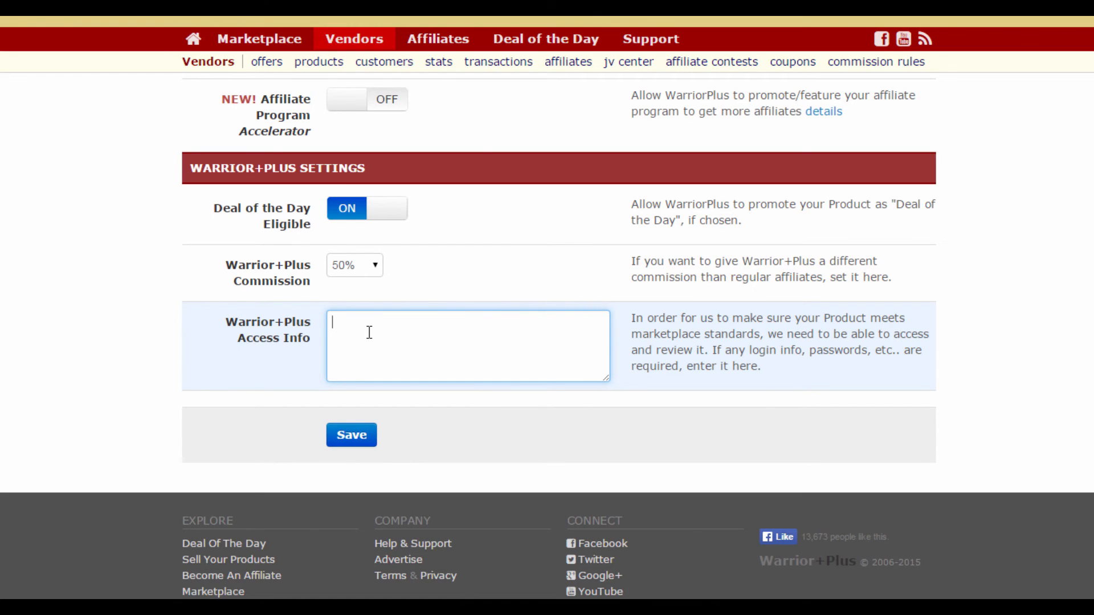